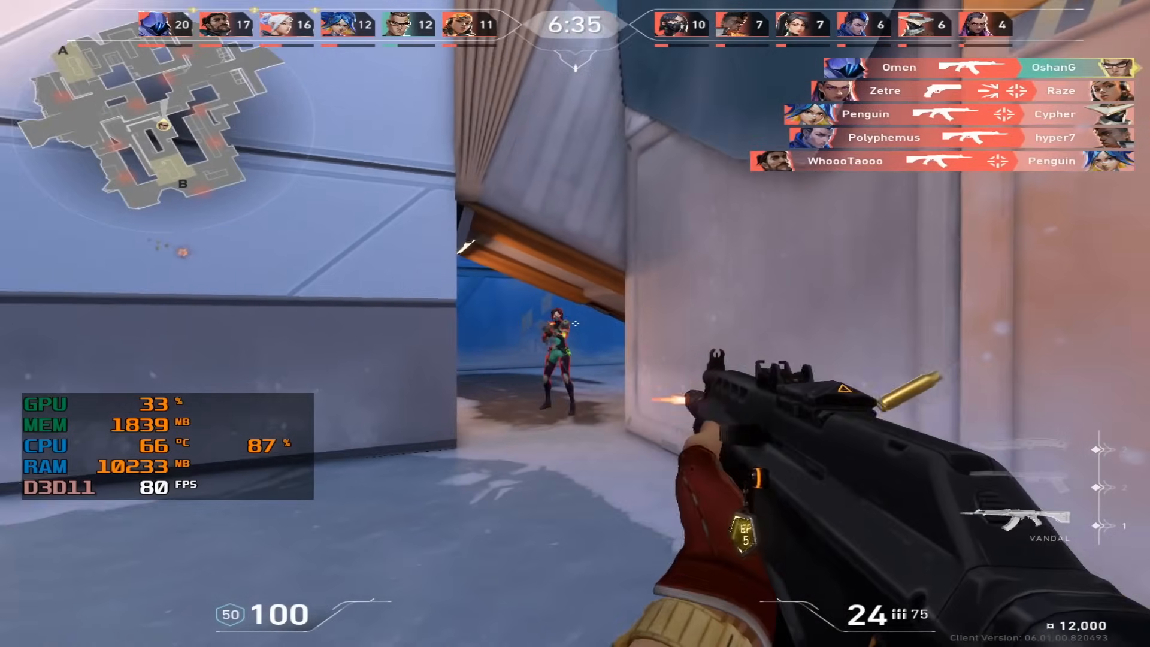
- Navigate from This PC into Local Disk (C:) and then the Windows folder
left_click(575, 324)
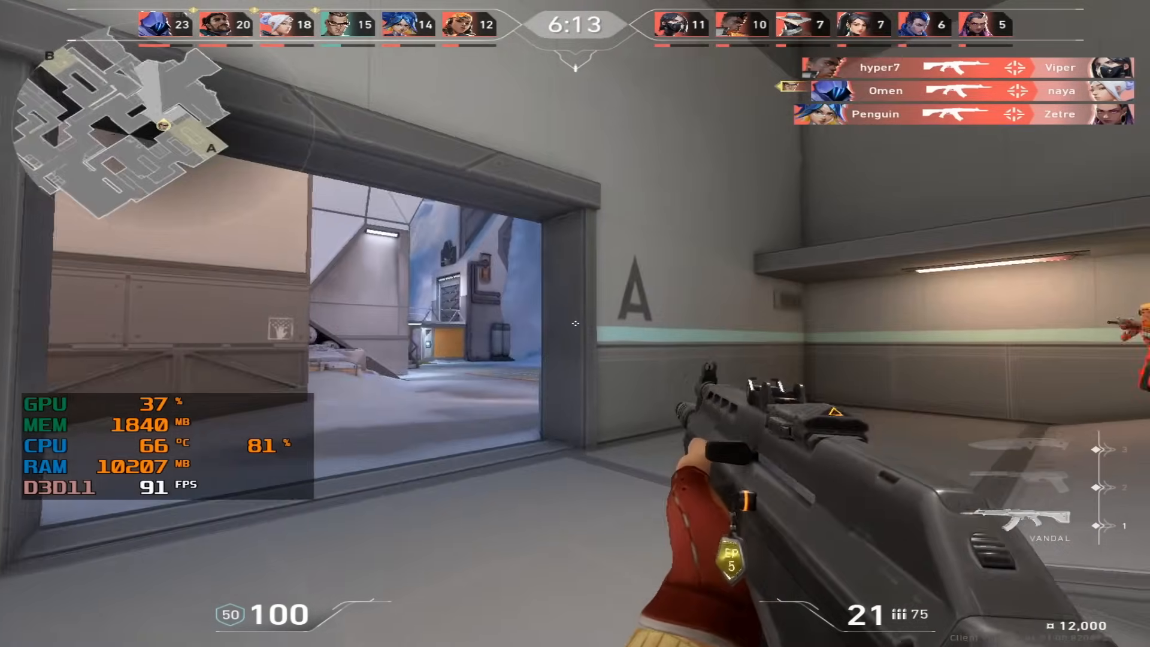
left_click(575, 324)
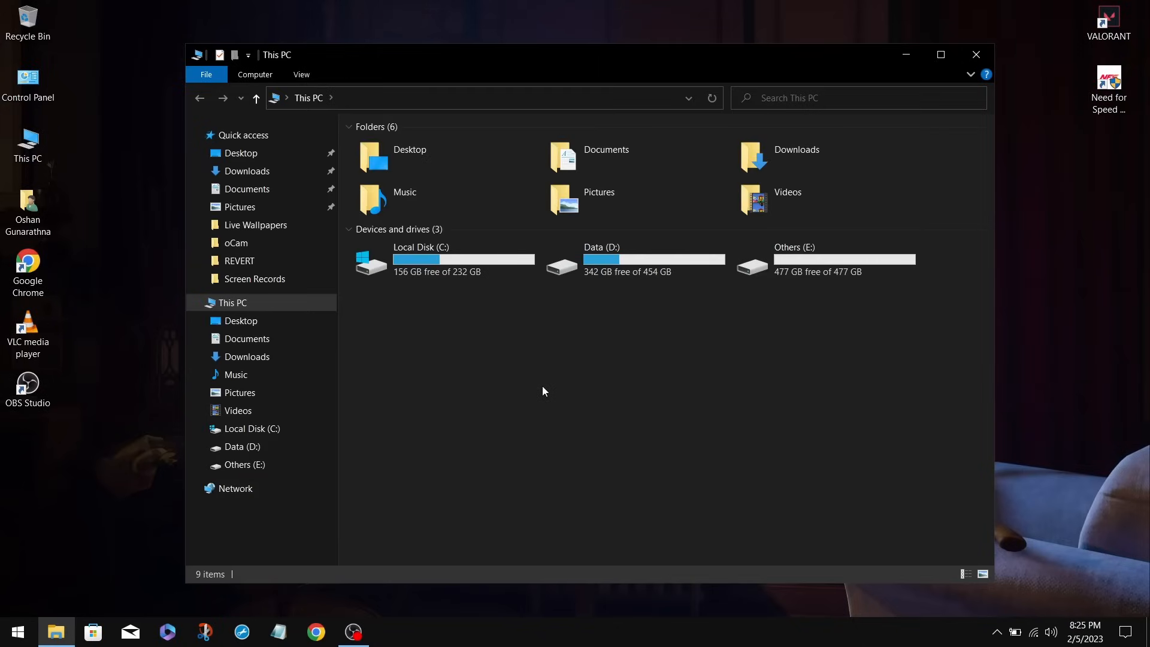
left_click(440, 259)
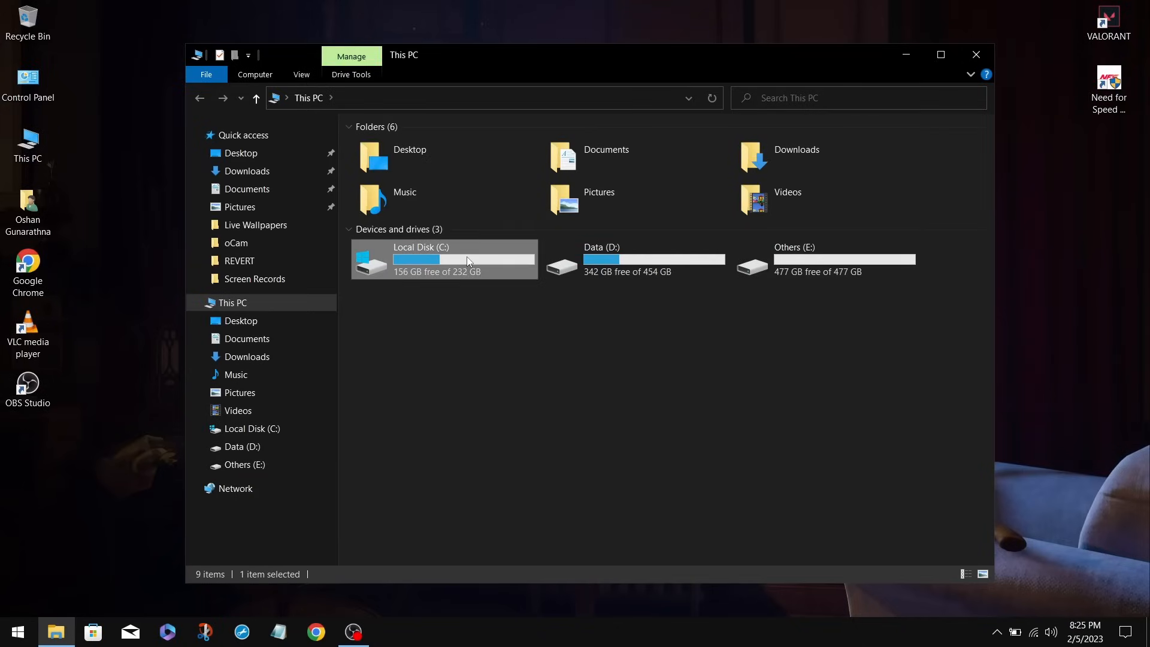
double_click(443, 260)
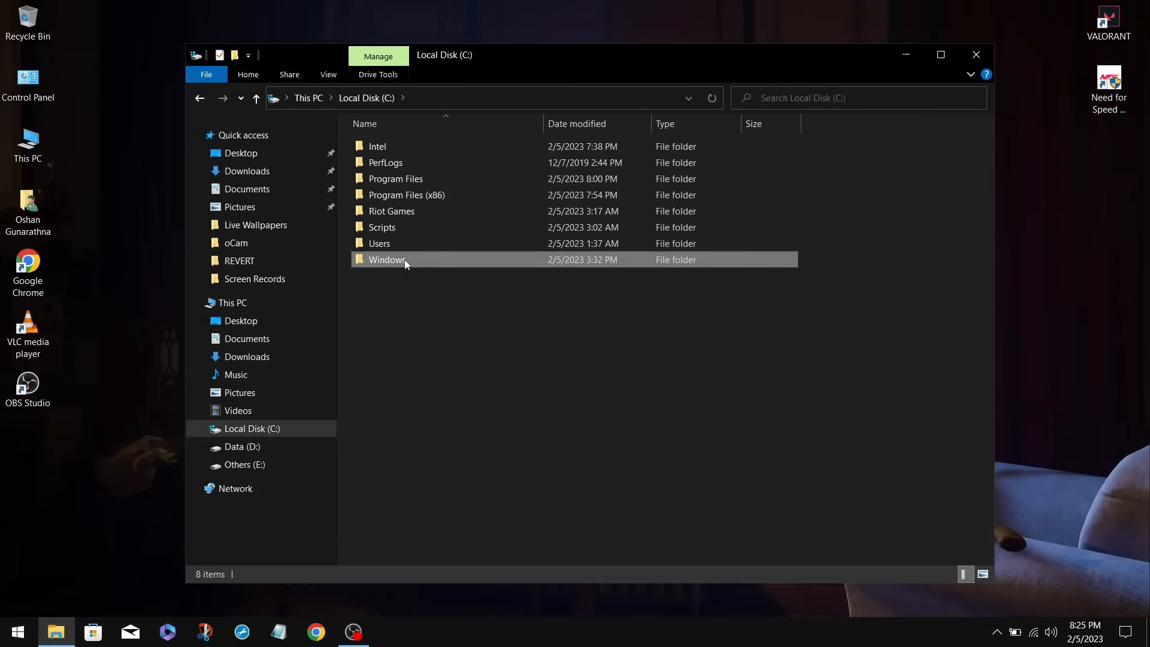
double_click(387, 259)
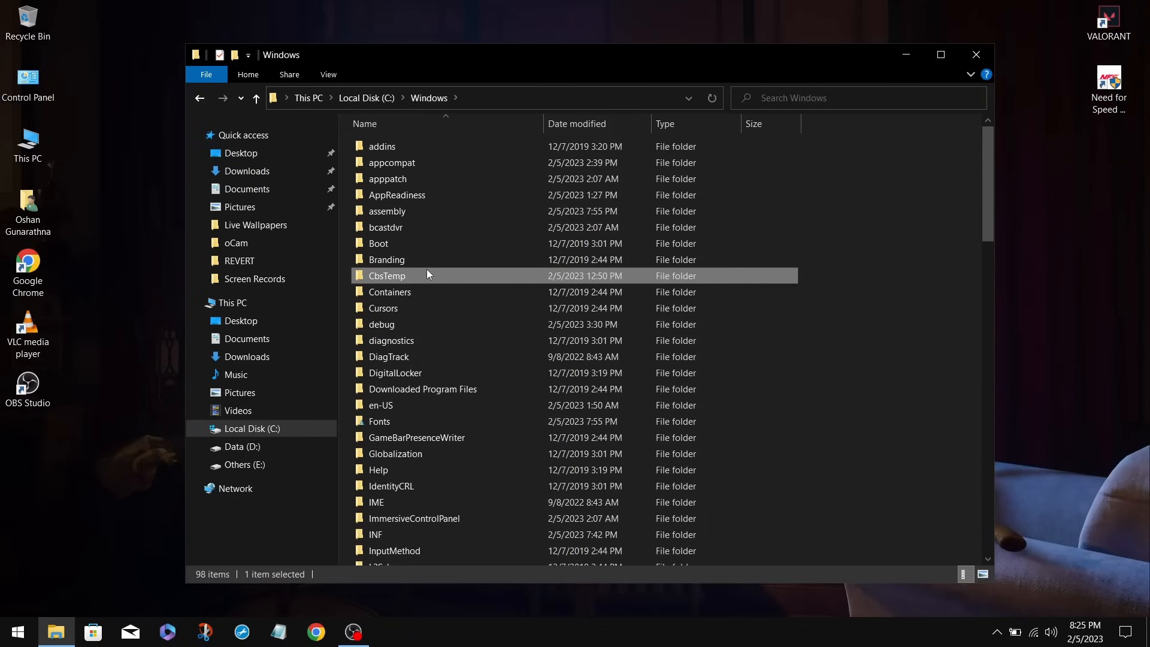
- Go into System32 and scroll to bring GameBarPresenceWriter into view
scroll("down", 3)
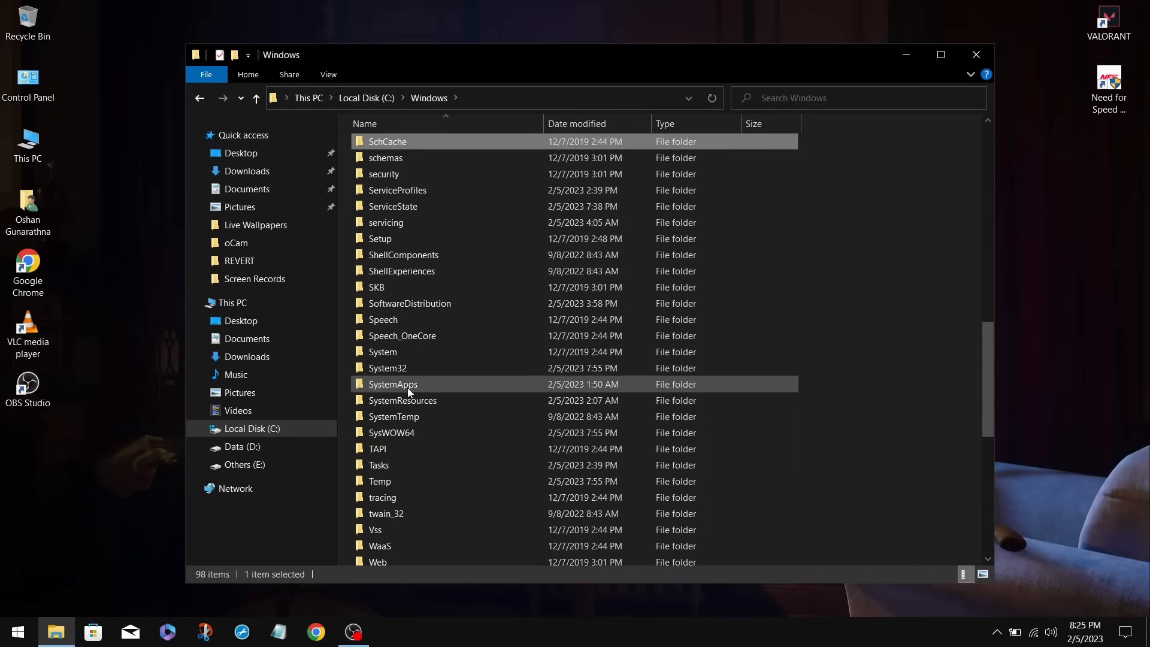
scroll("down", 3)
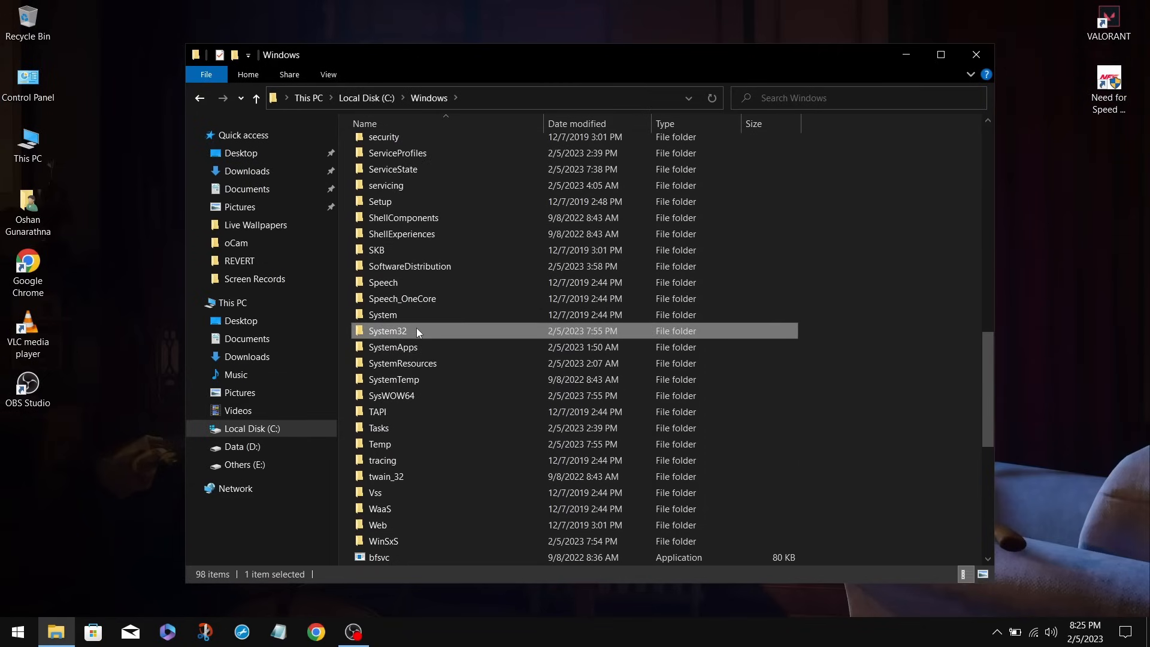
double_click(387, 331)
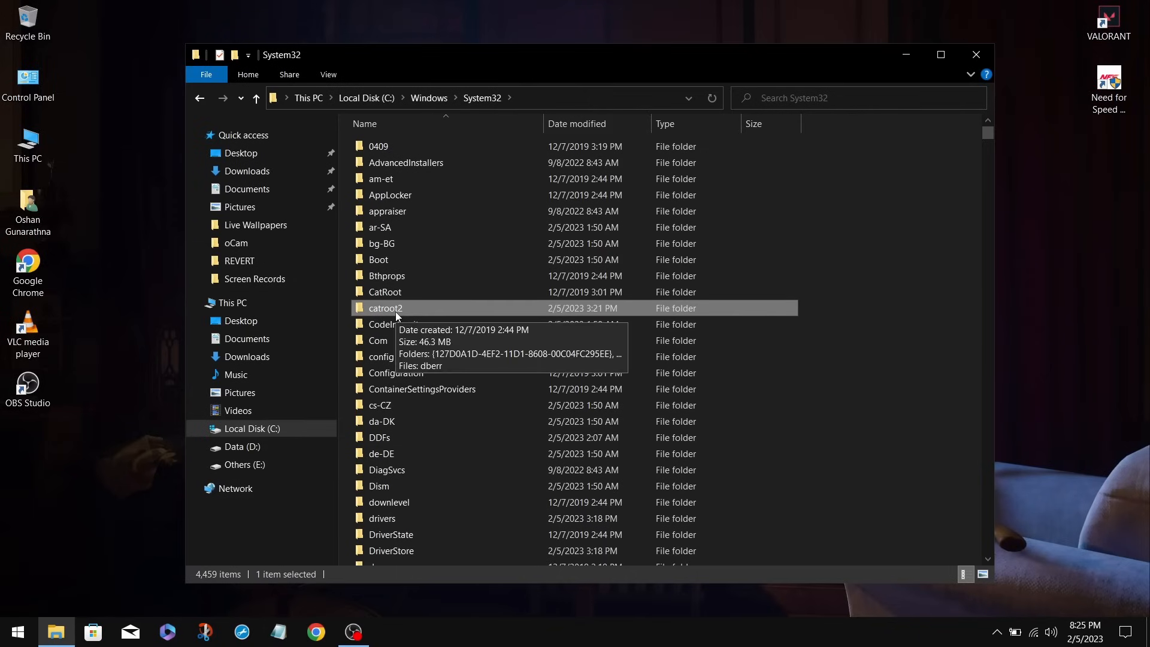
scroll("down", 3)
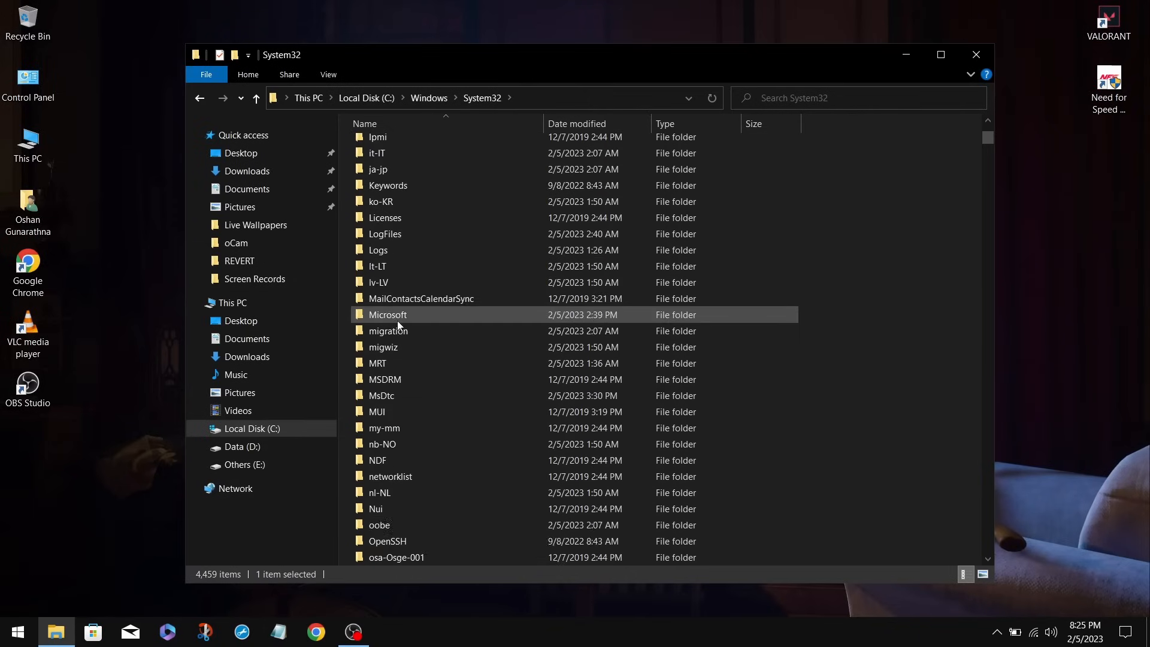
scroll("down", 3)
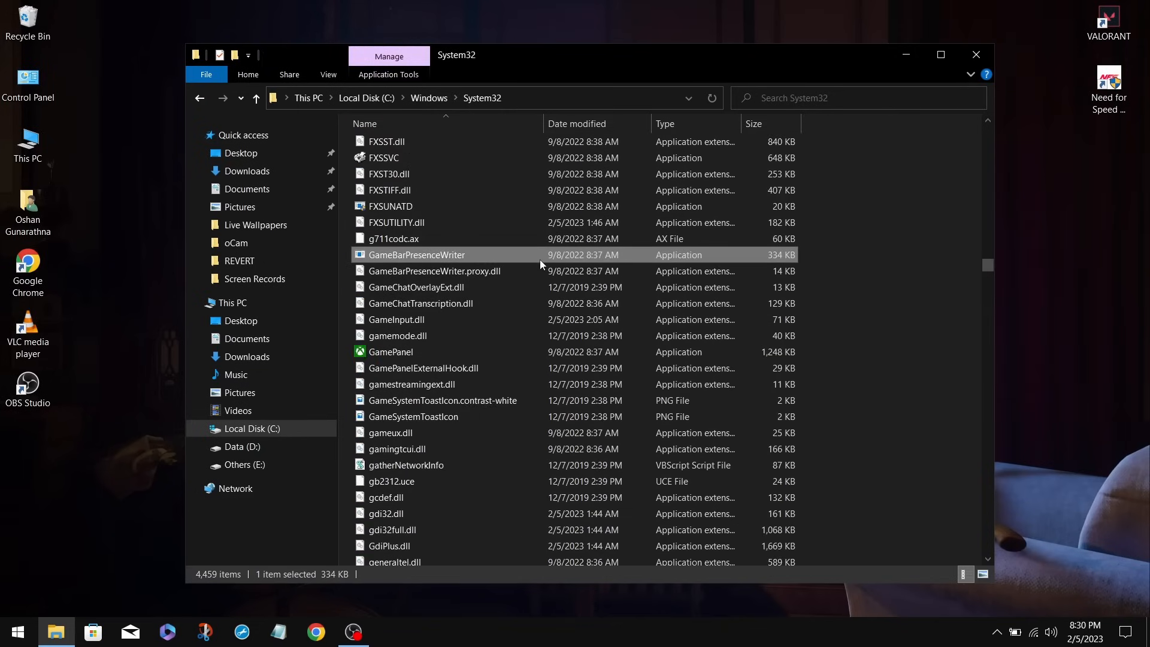
- Show GameBarPresenceWriter's Properties, Security permissions and Advanced Security Settings
right_click(416, 253)
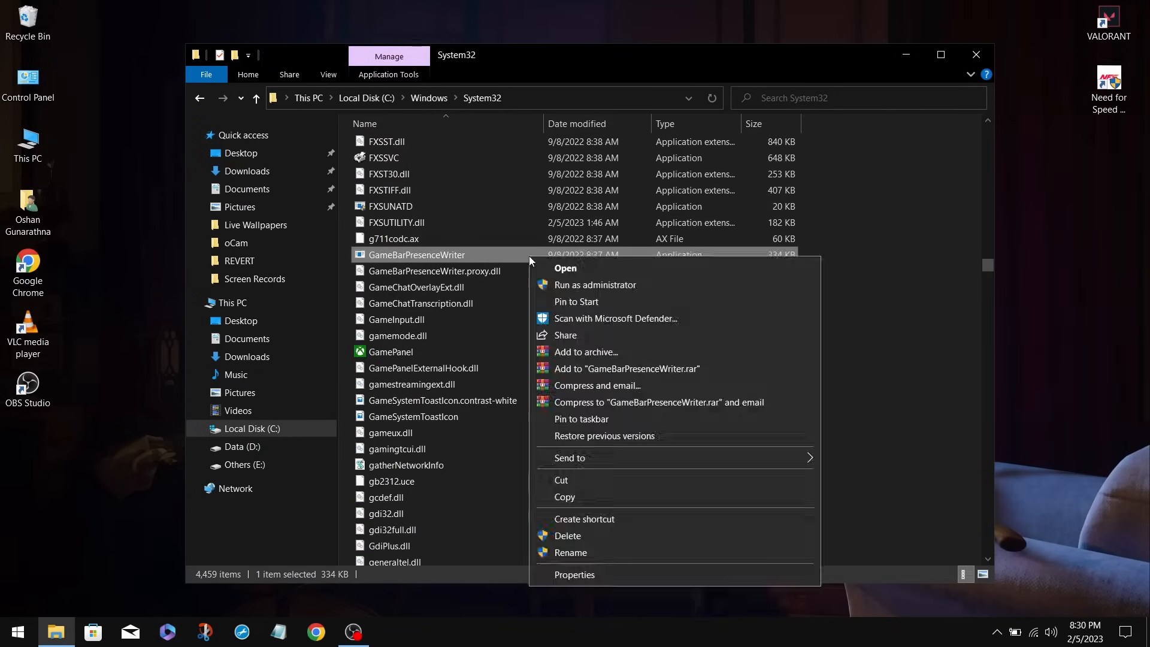
left_click(574, 574)
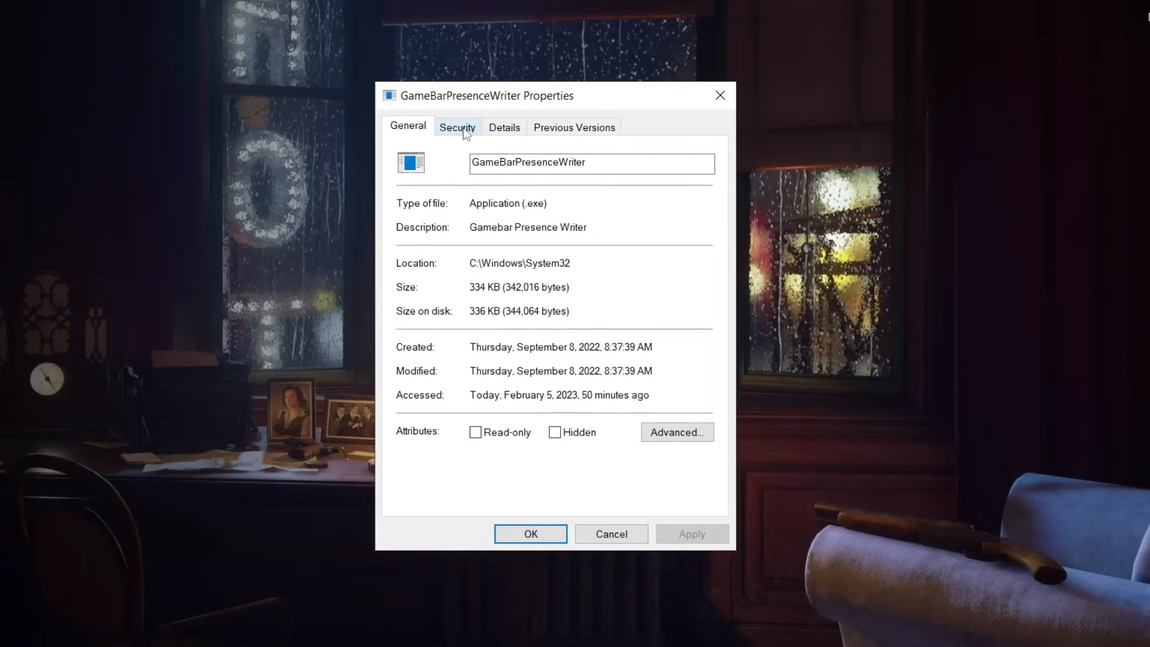
left_click(456, 127)
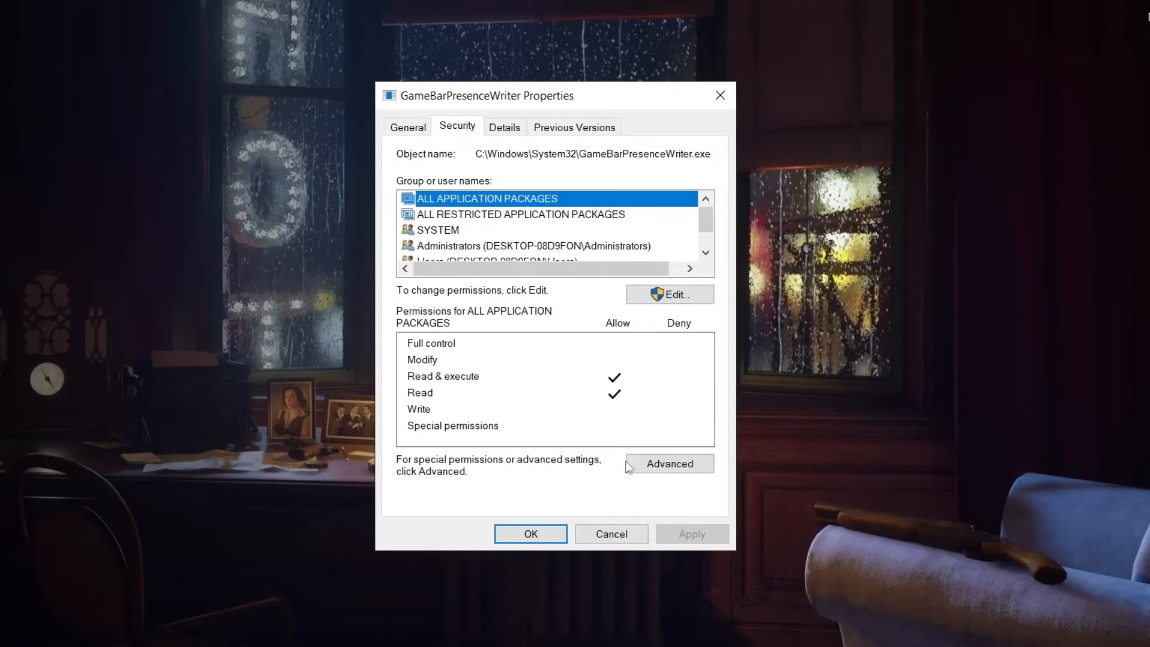
left_click(668, 463)
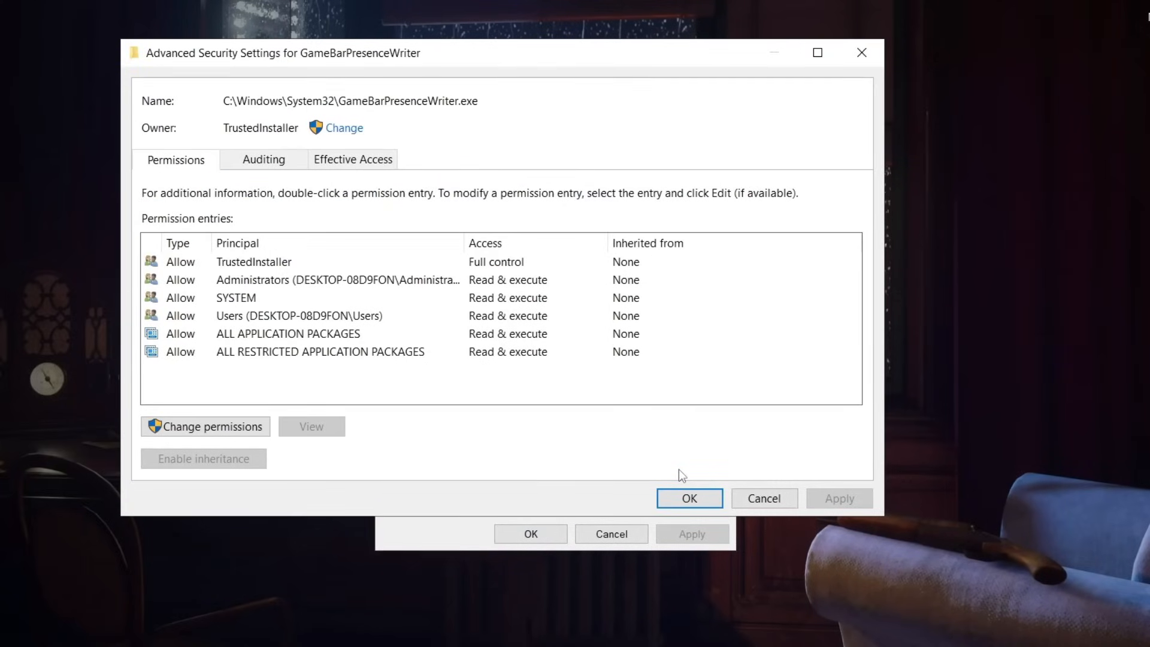
mouse_move(343, 128)
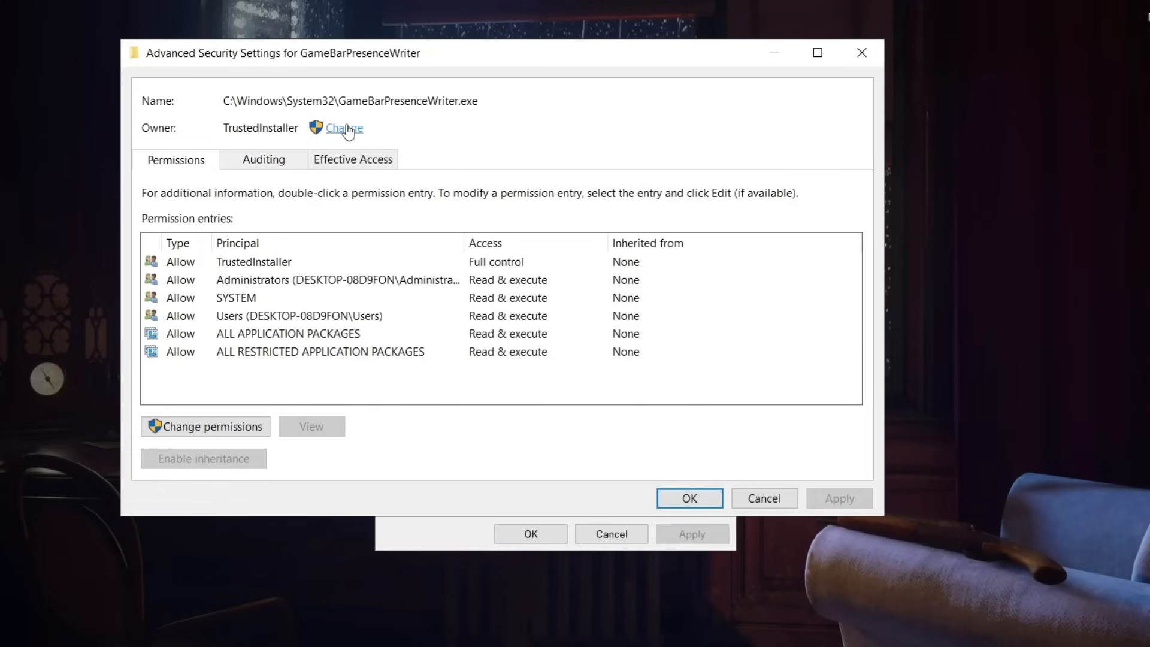
- Change the file's owner from TrustedInstaller to your own user account
left_click(341, 128)
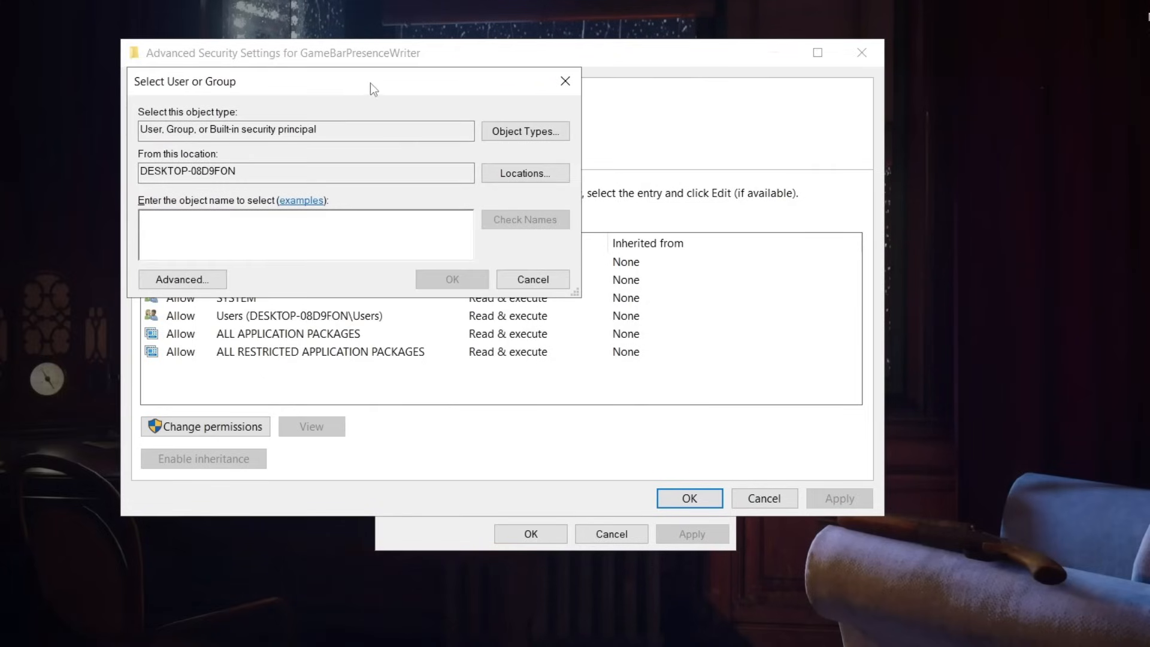
left_click_drag(370, 81, 557, 182)
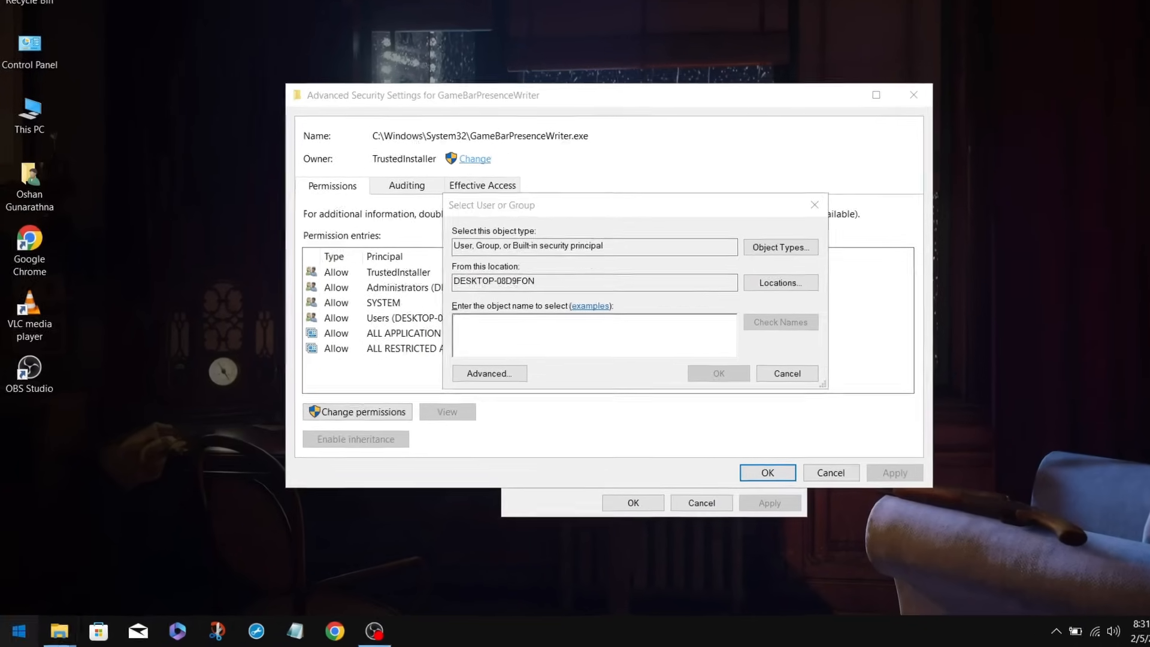
left_click(15, 629)
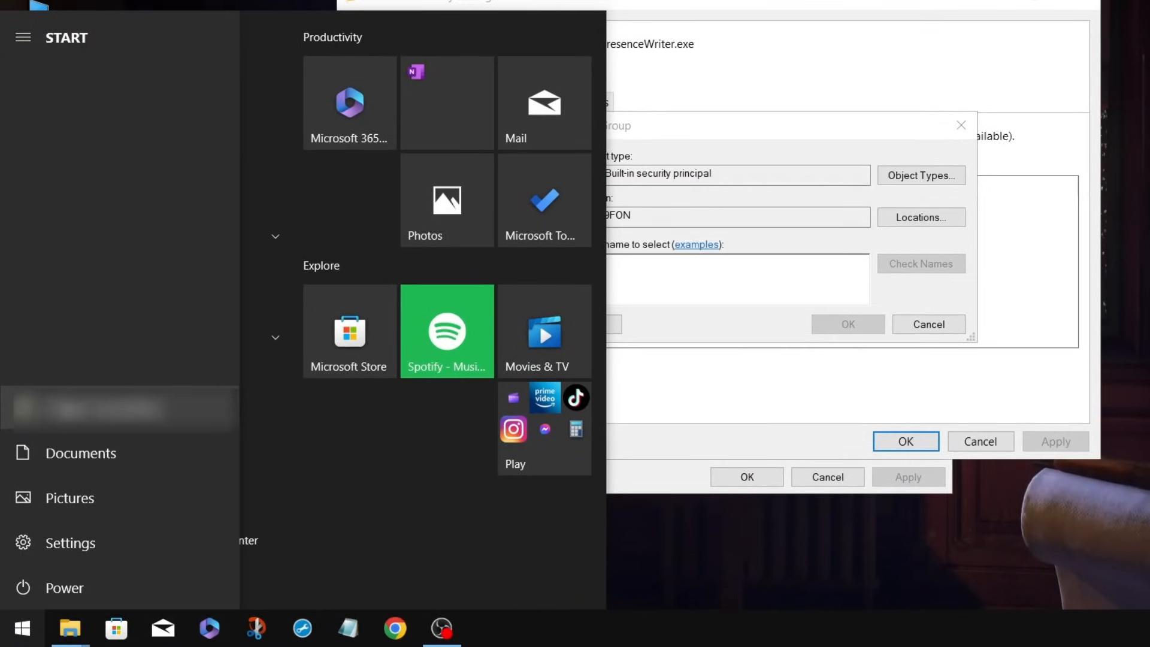
left_click(87, 408)
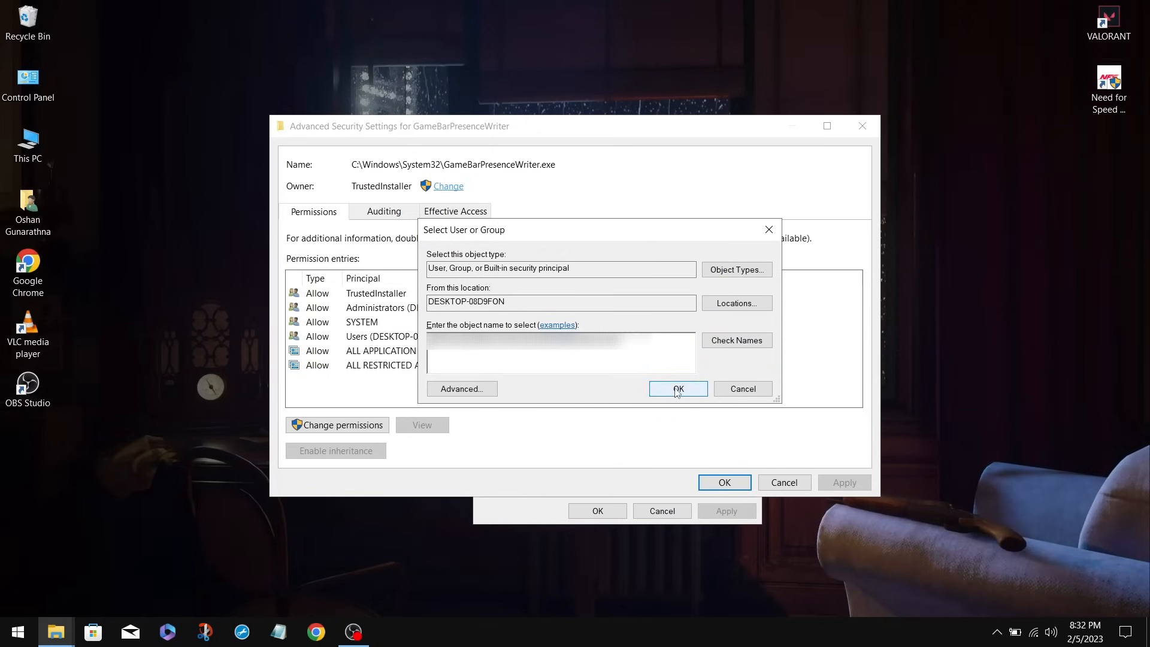
left_click(676, 388)
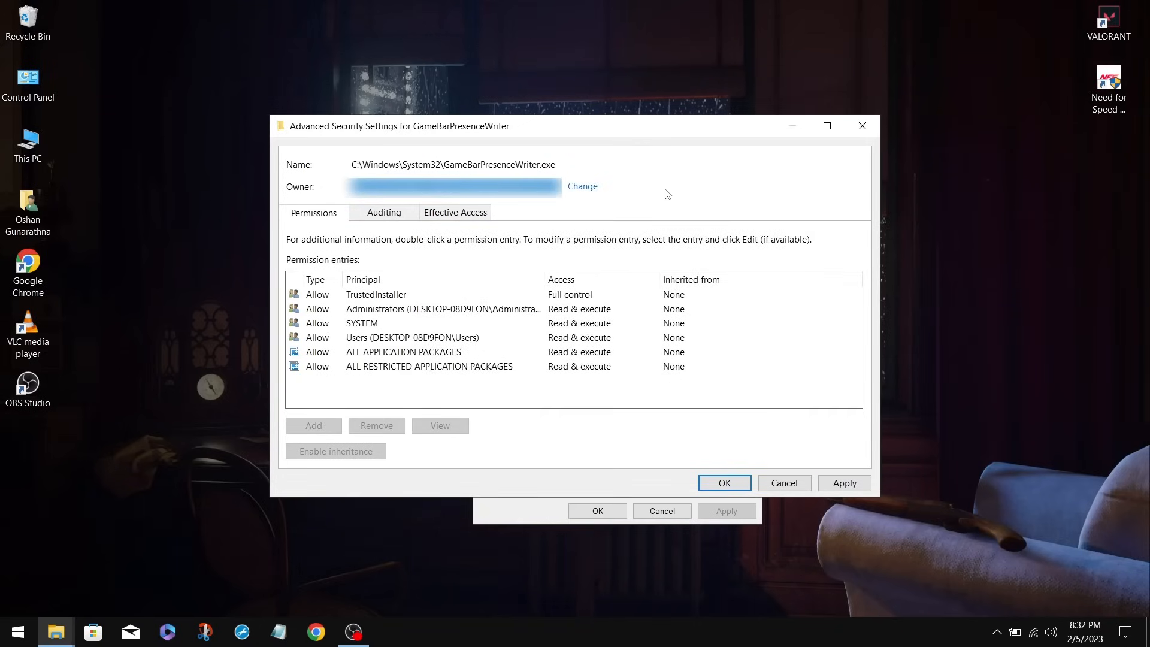
- Apply the new ownership and dismiss the Windows Security notice
left_click(843, 483)
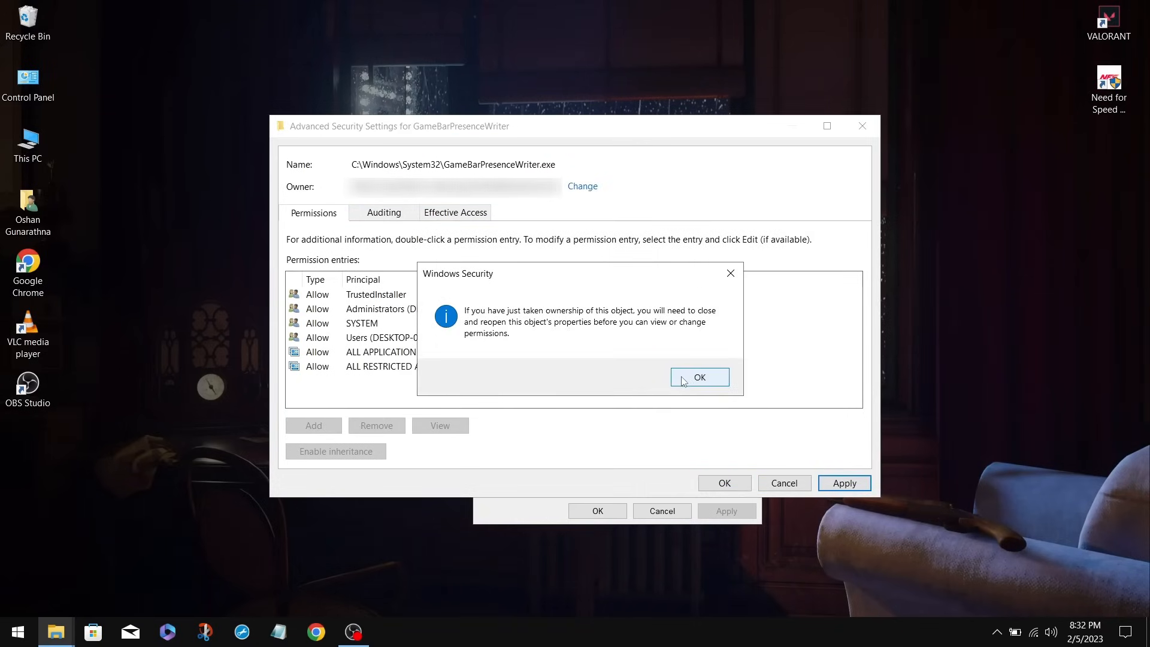
left_click(699, 378)
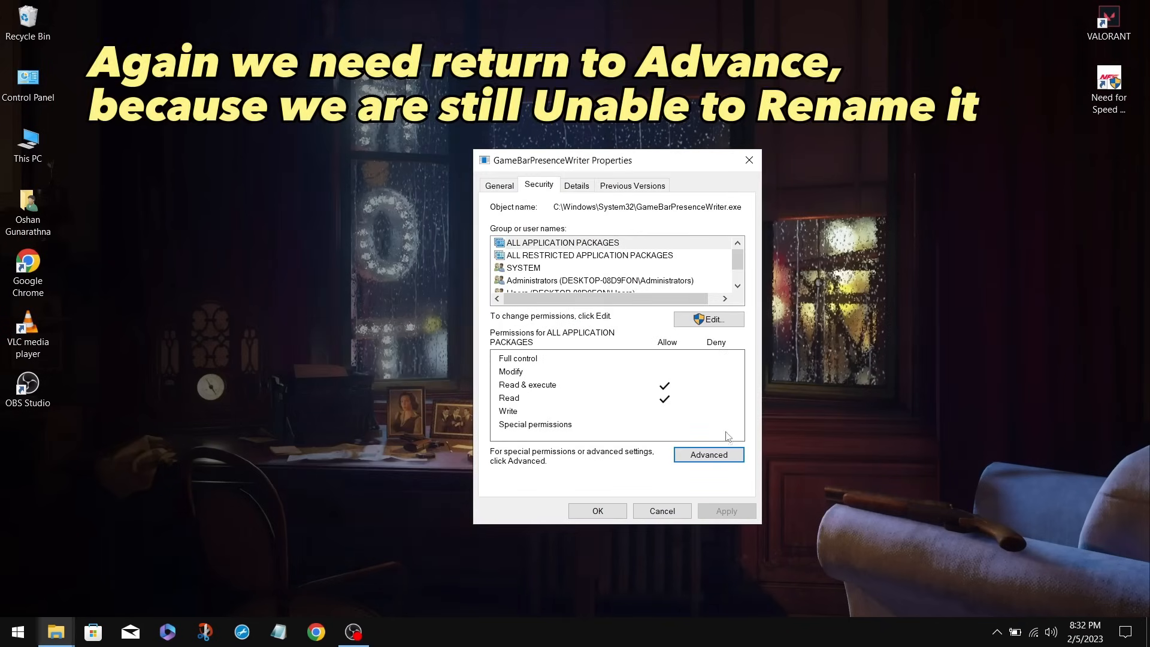
- Add a new permission entry with your user account as its principal
left_click(708, 456)
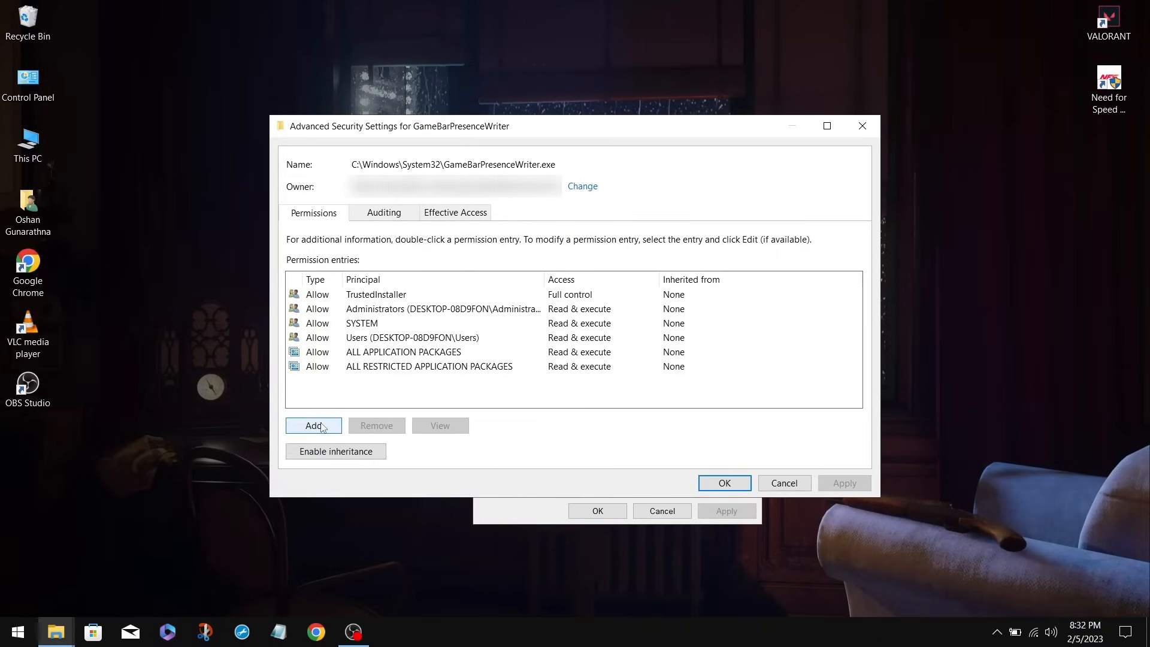
left_click(313, 425)
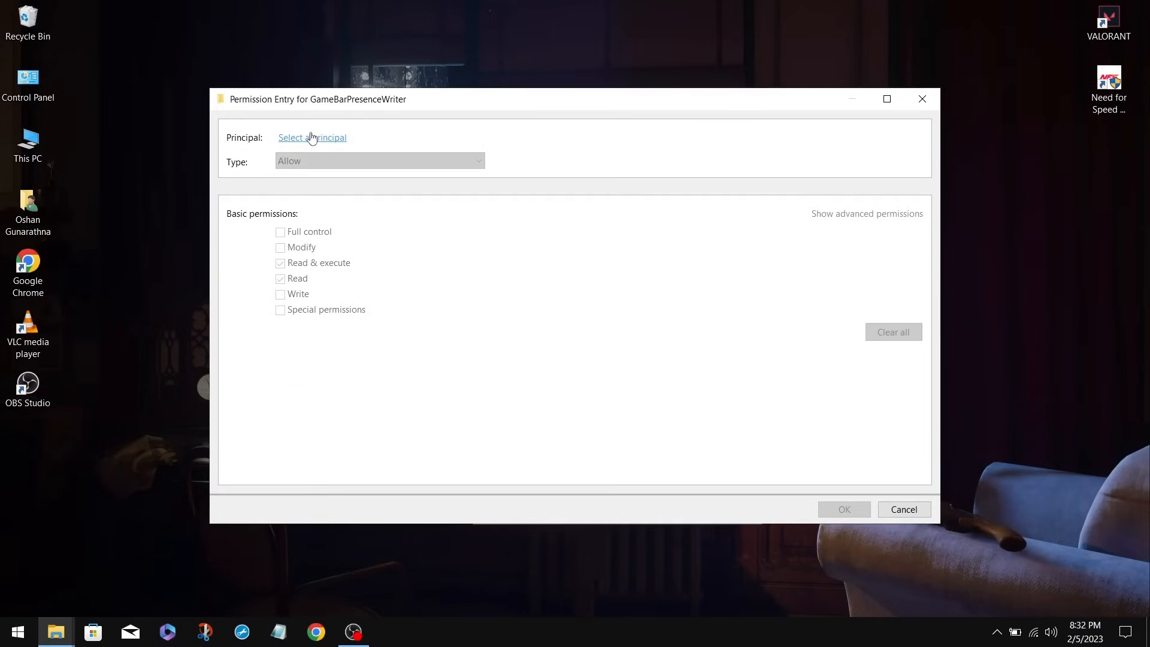
left_click(311, 136)
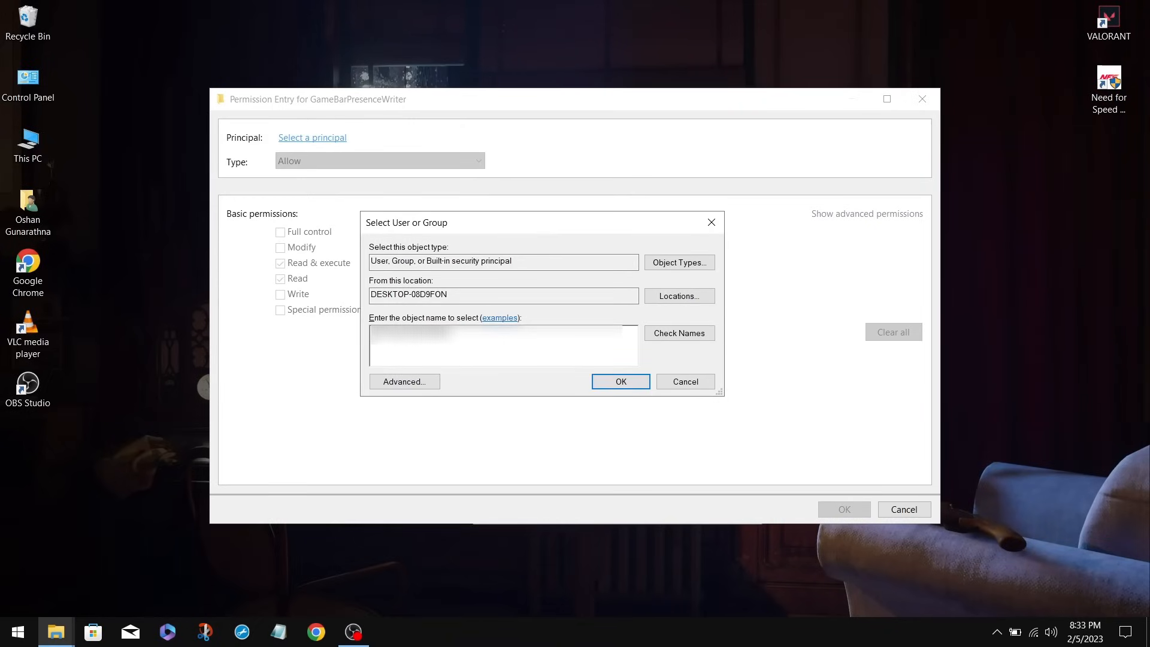
left_click(501, 355)
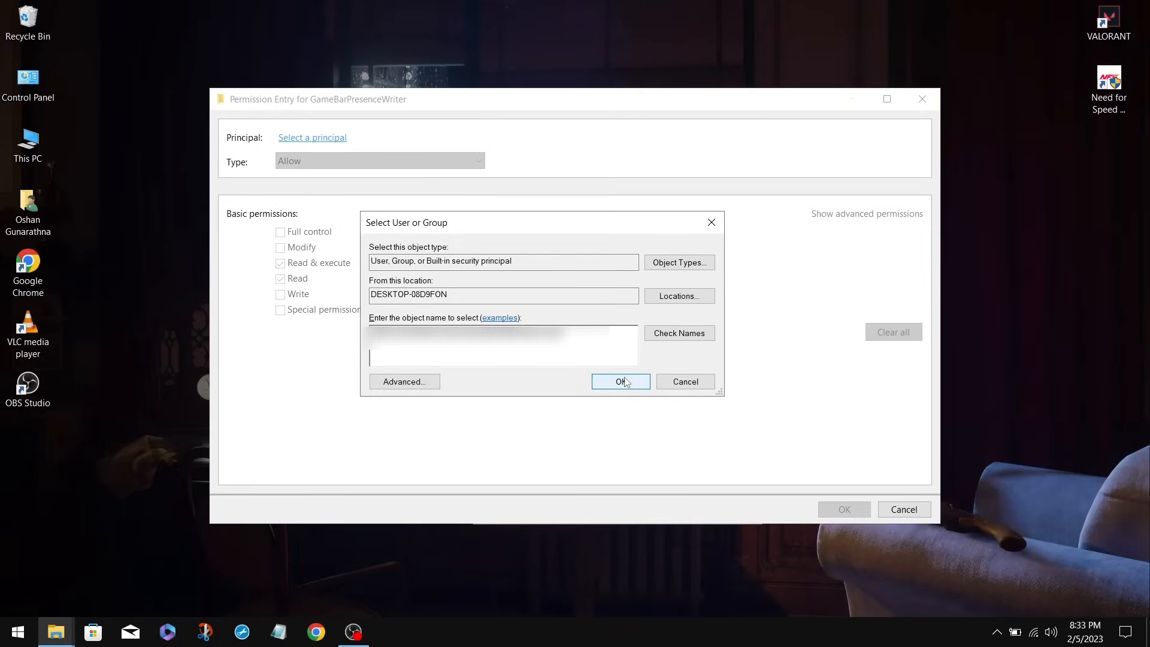
left_click(619, 381)
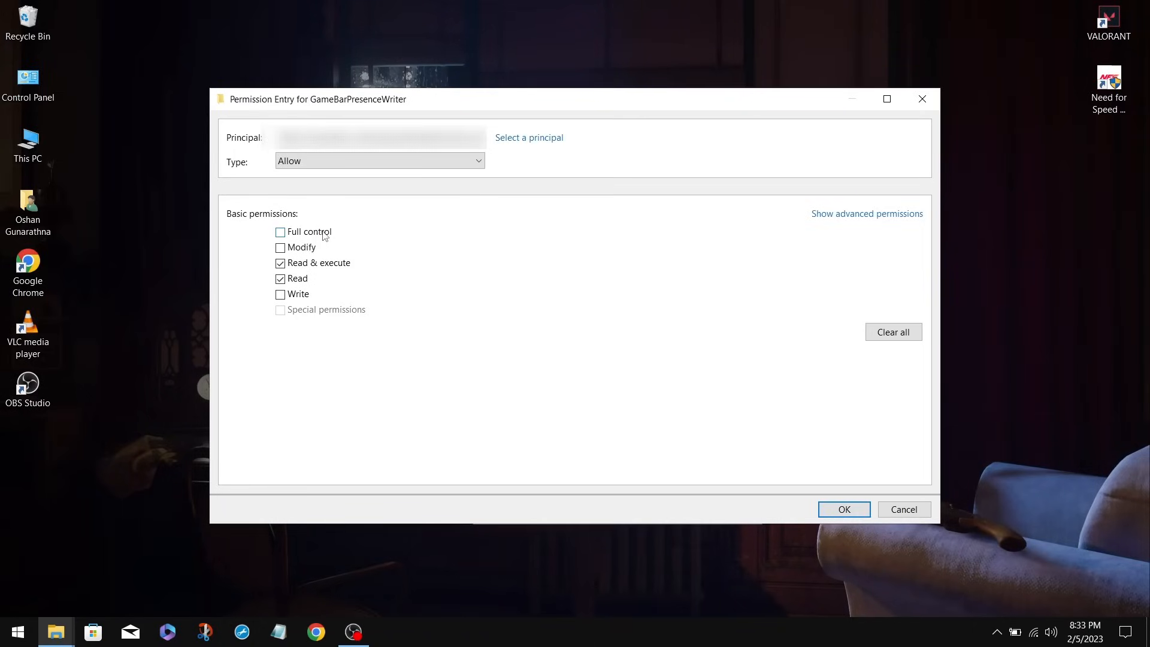
- Grant that account Full control and save the permission entry
left_click(280, 231)
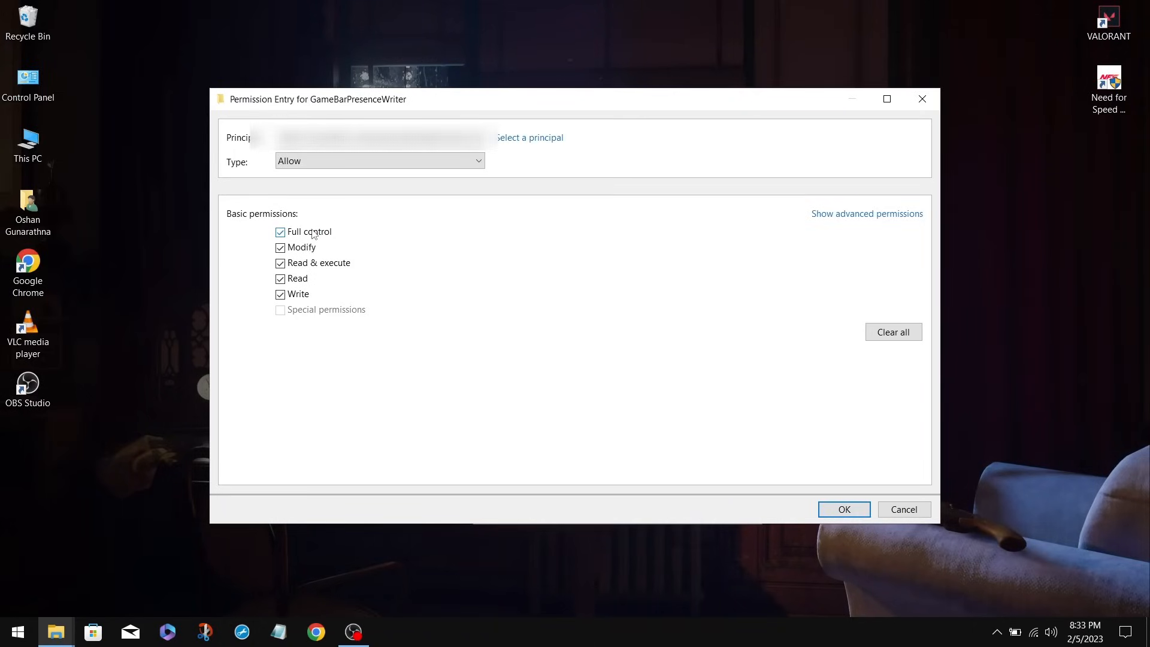
mouse_move(776, 452)
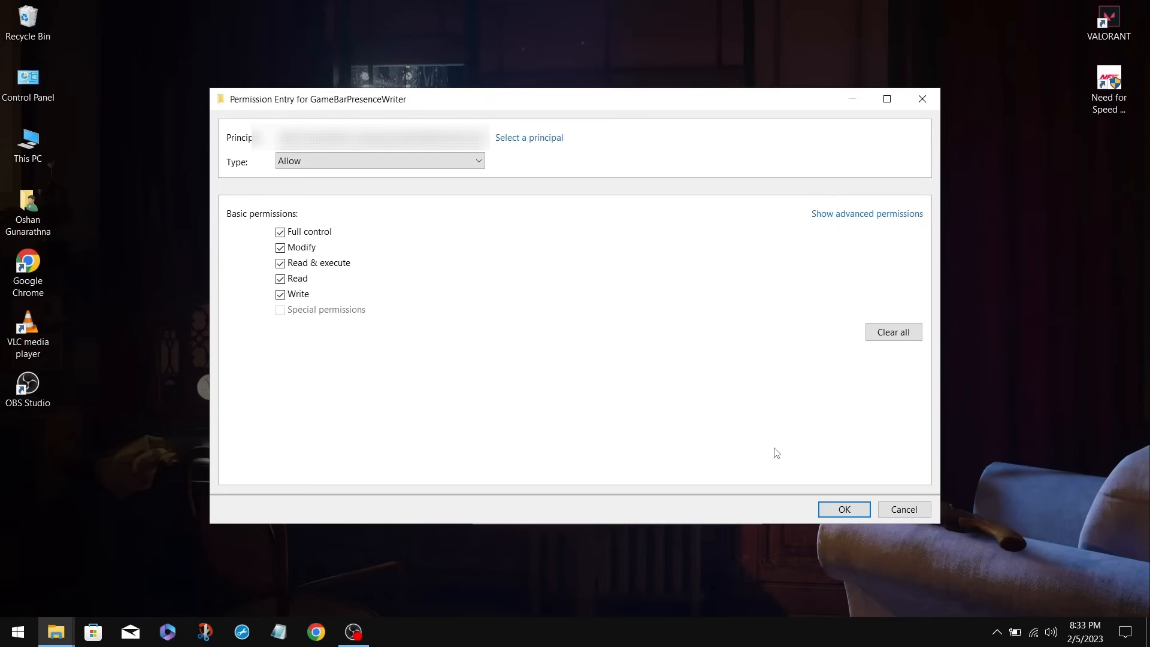
left_click(843, 509)
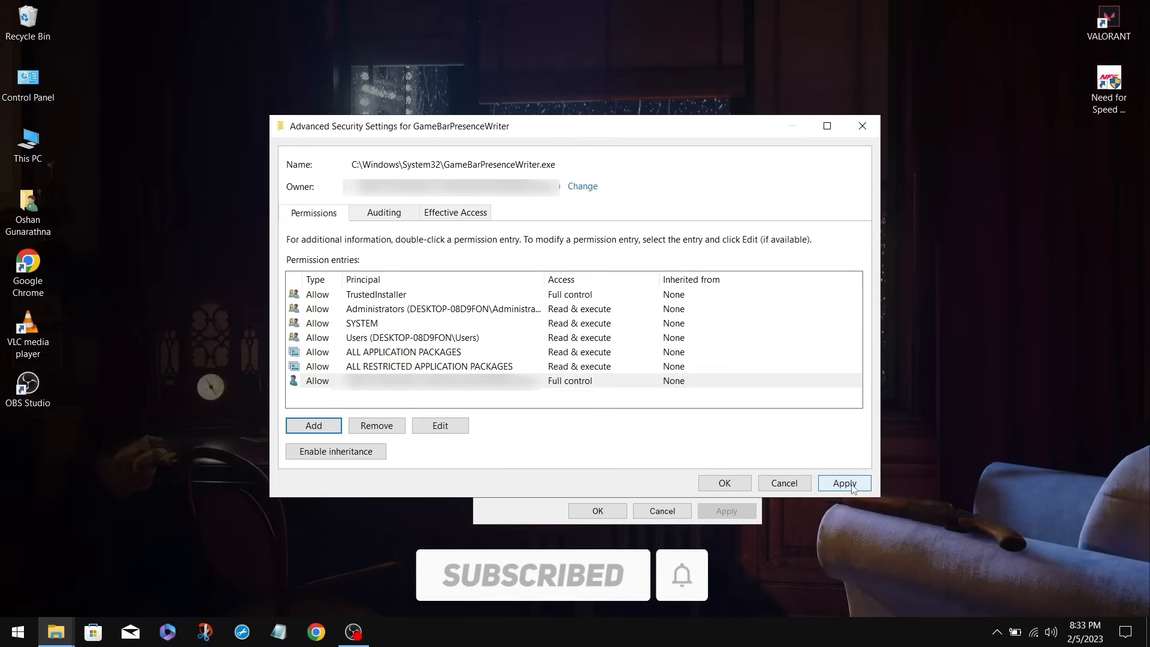
- Apply the Full control permission, accept the system folder warning and leave Advanced Security Settings
left_click(844, 482)
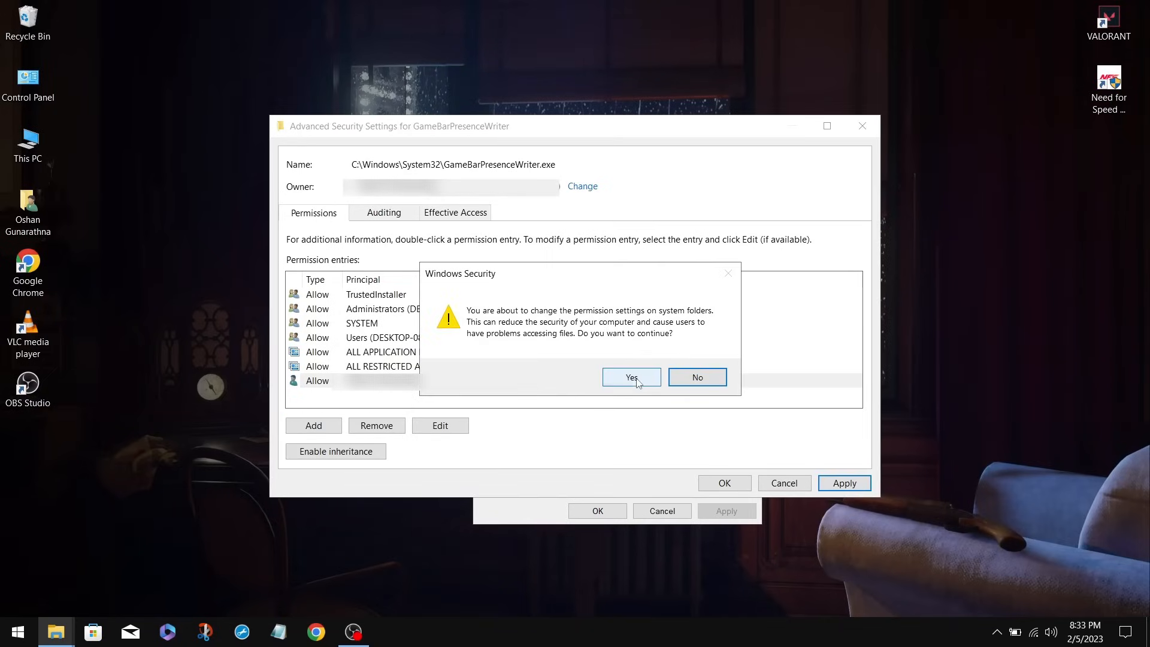
left_click(631, 377)
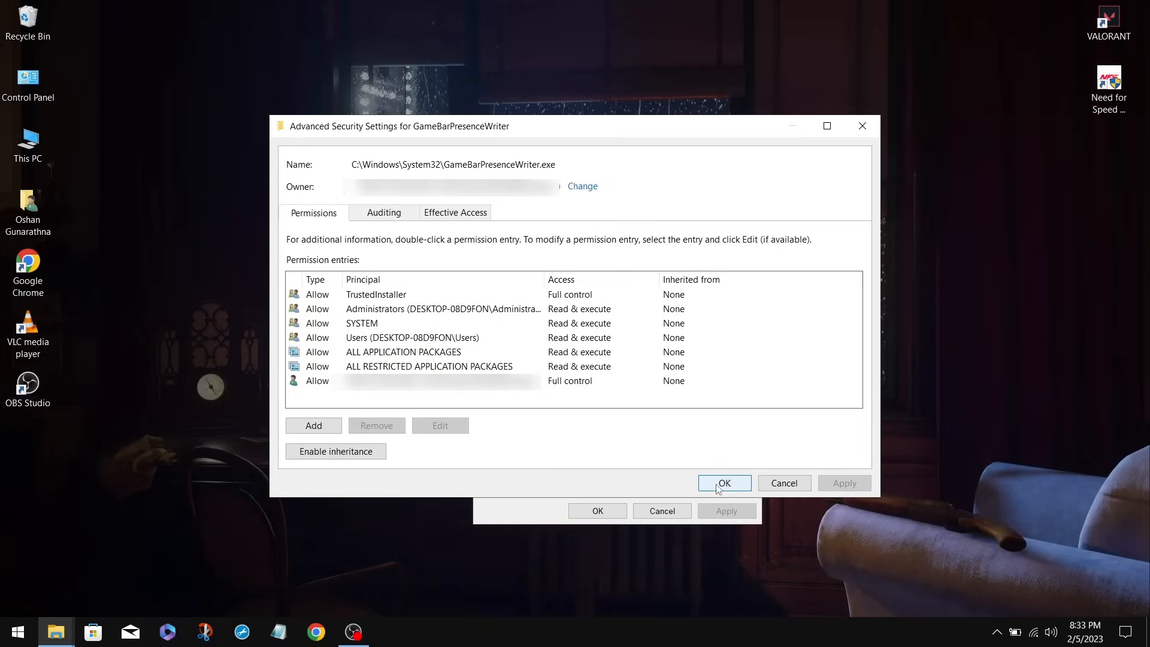
left_click(724, 483)
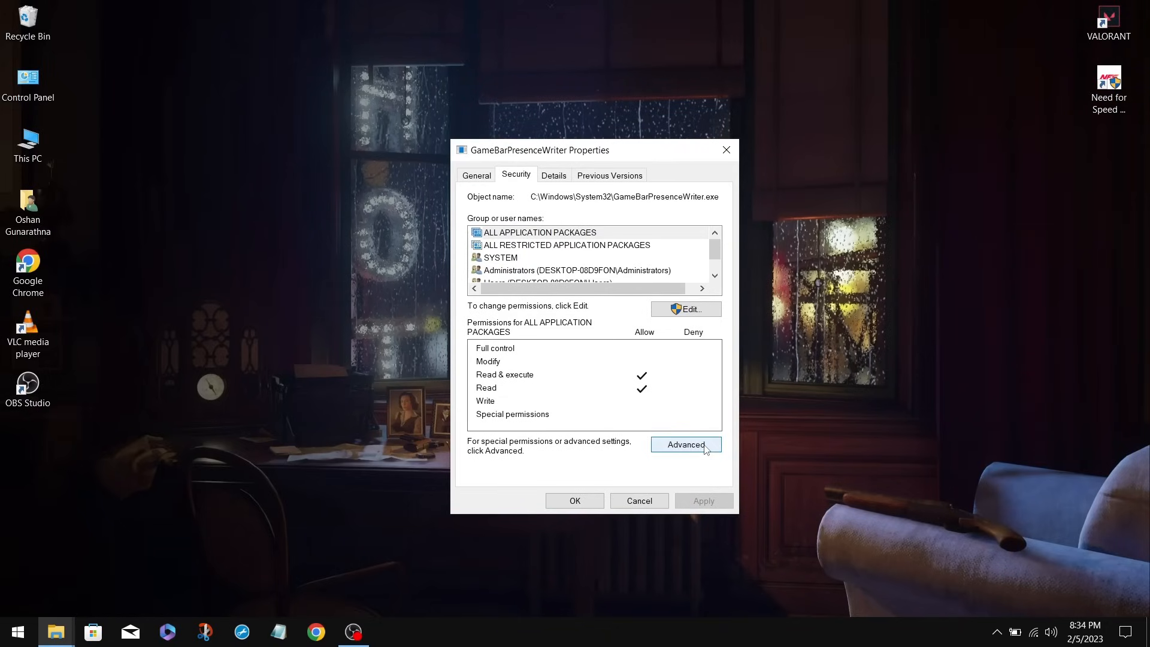
- Set the owner back to NT Service\TrustedInstaller, resolving it with Check Names
left_click(684, 444)
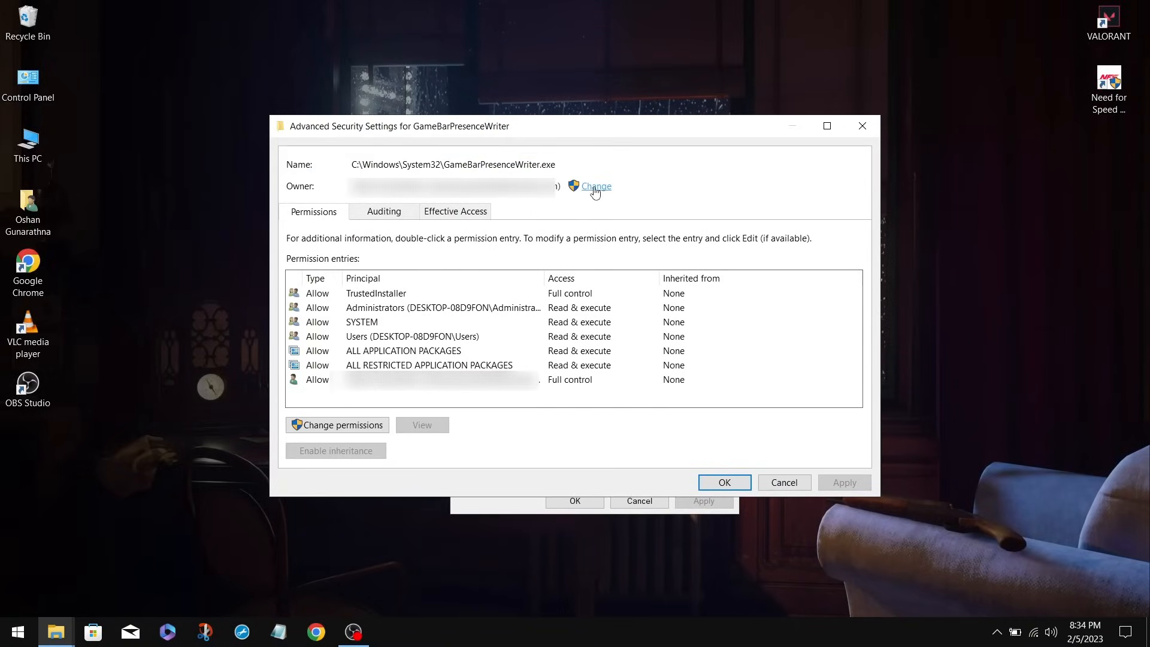
left_click(594, 186)
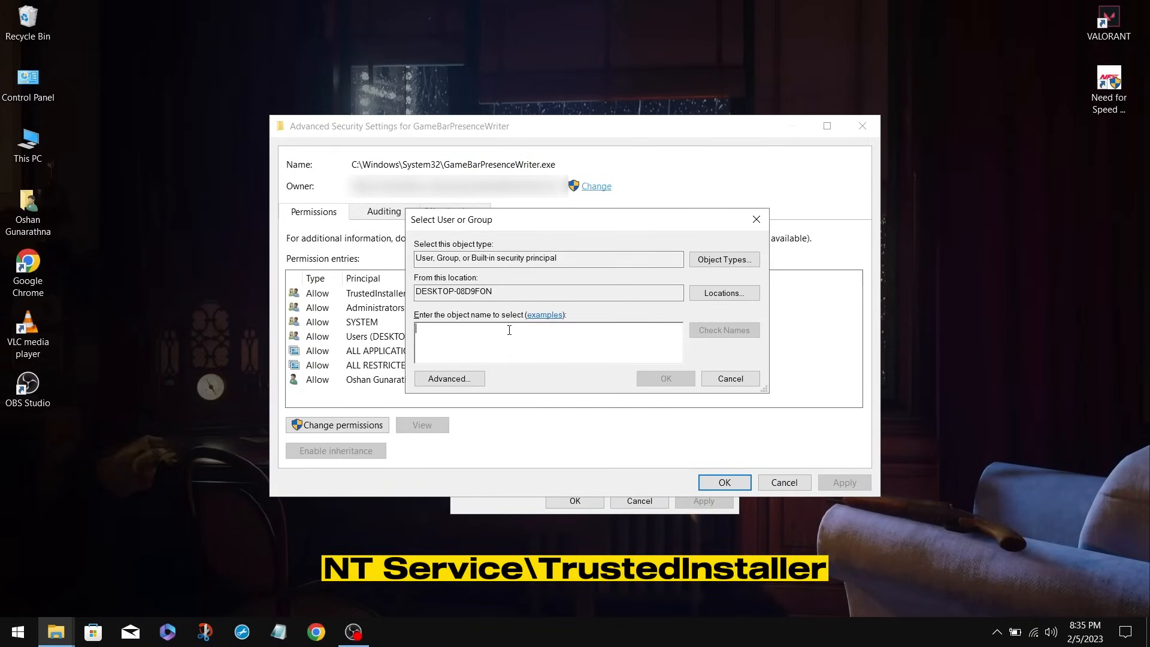
type("NT Service")
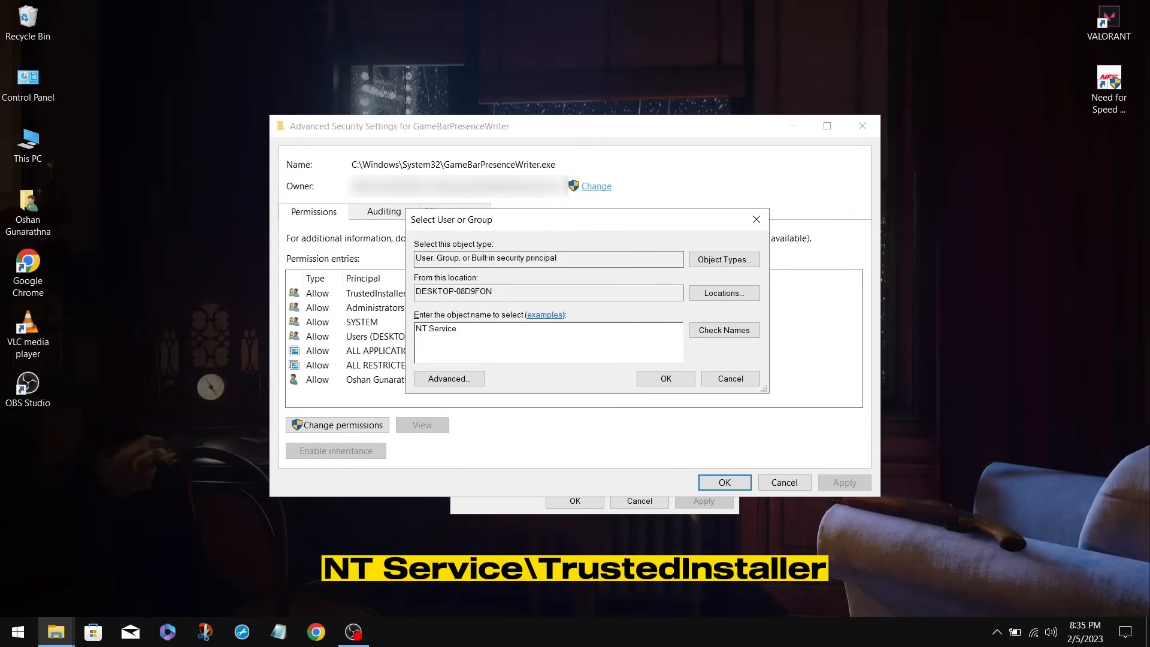
type("\\Trust")
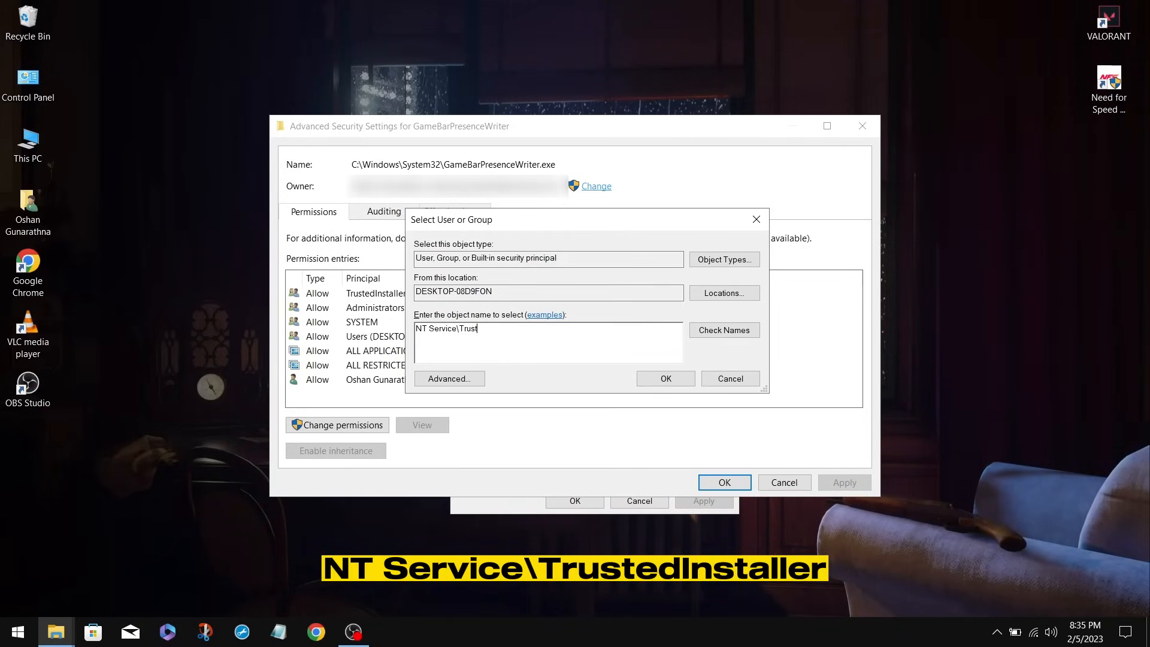
type("edInstaller")
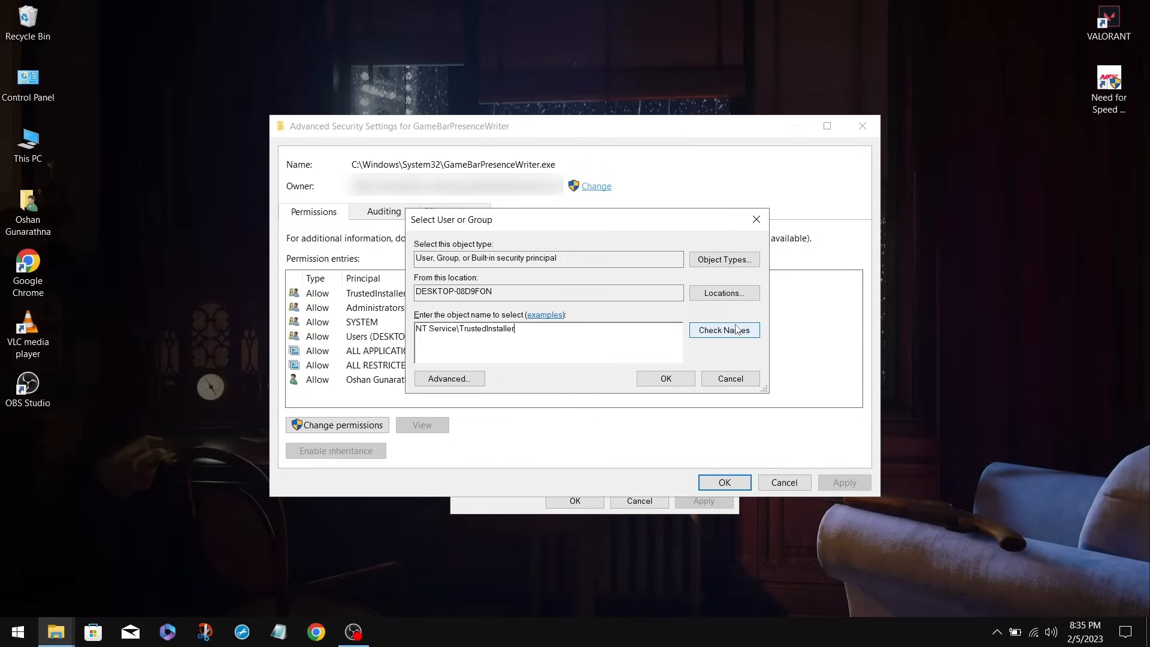
left_click(723, 330)
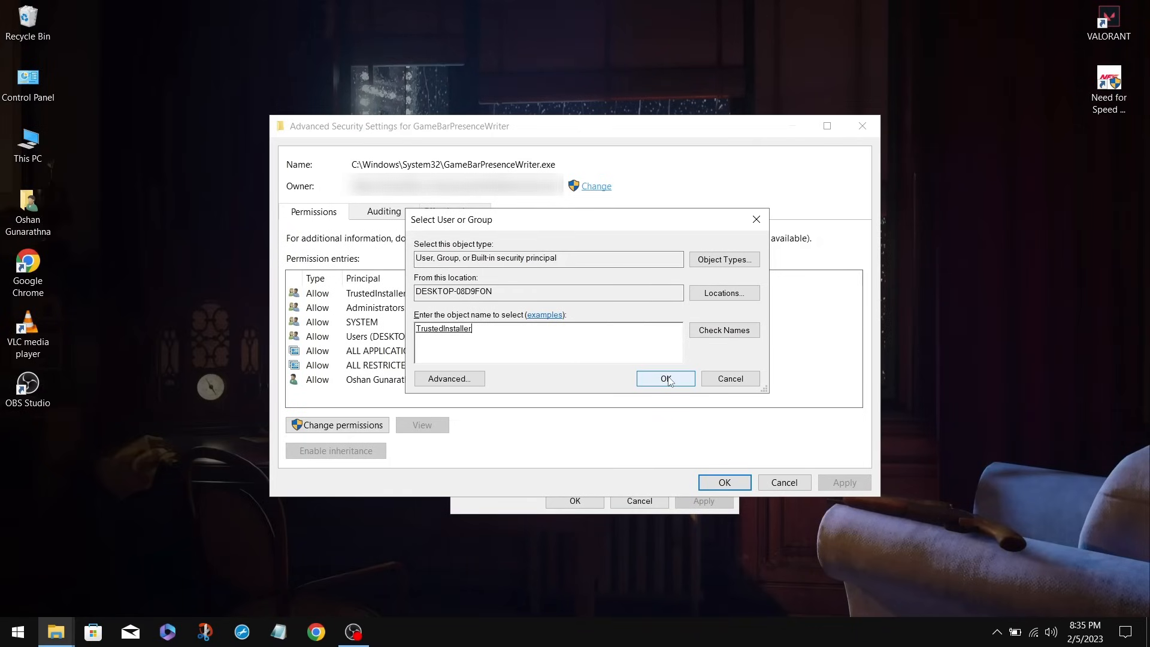
left_click(664, 379)
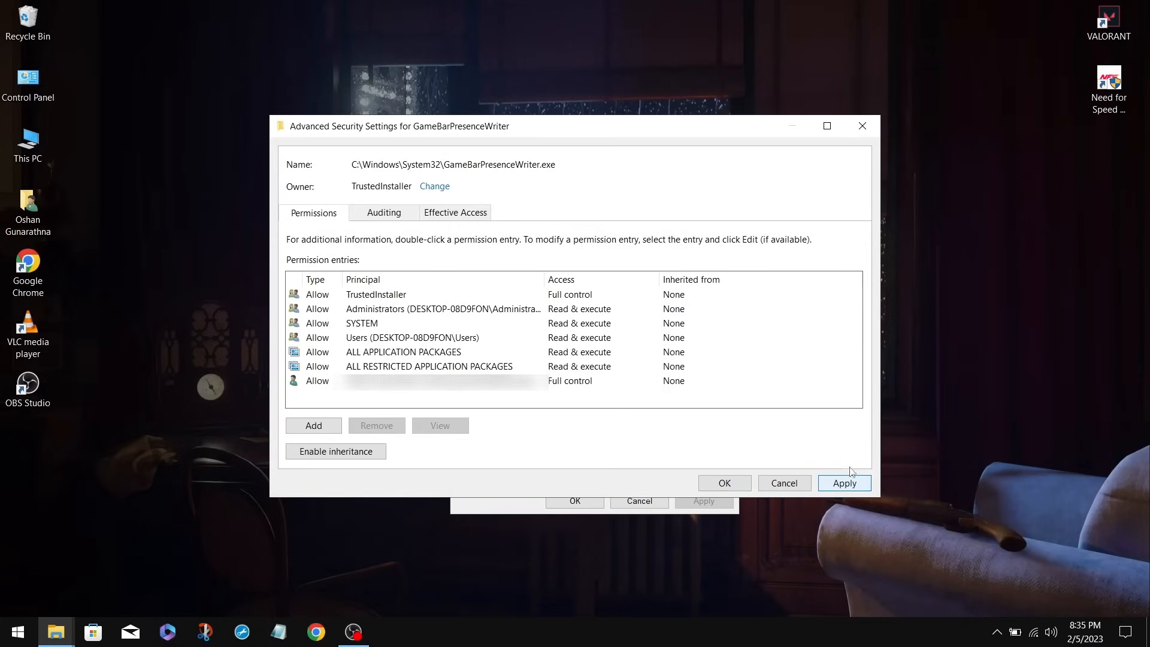
- Apply the restored TrustedInstaller ownership and leave Advanced Security Settings
left_click(844, 483)
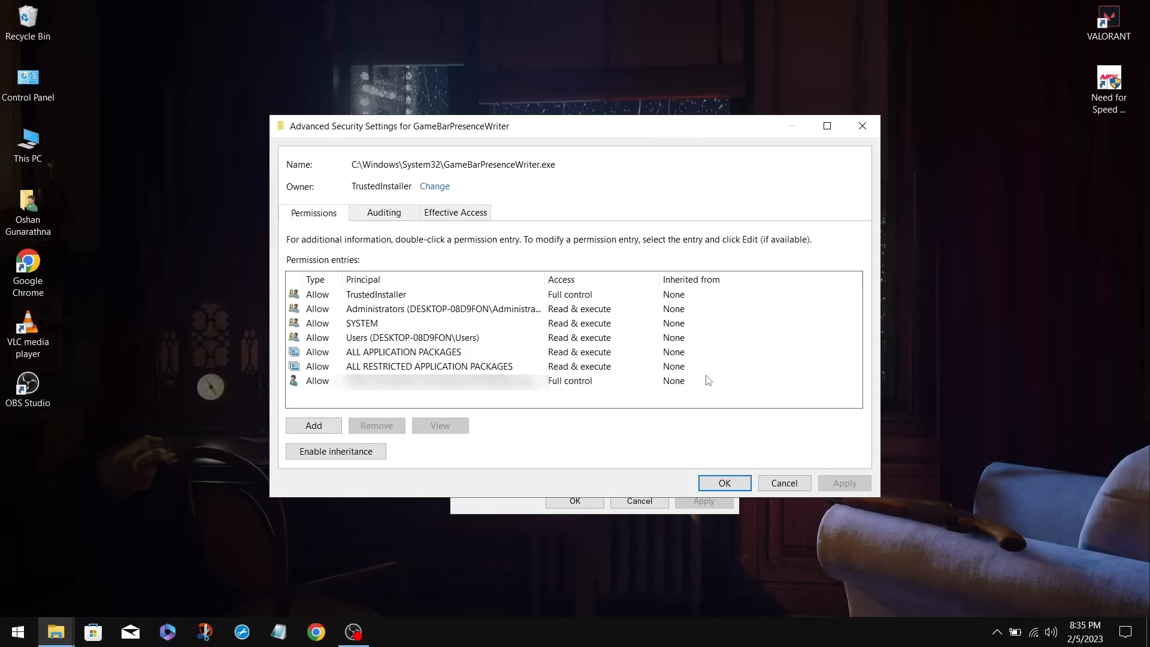
left_click(723, 482)
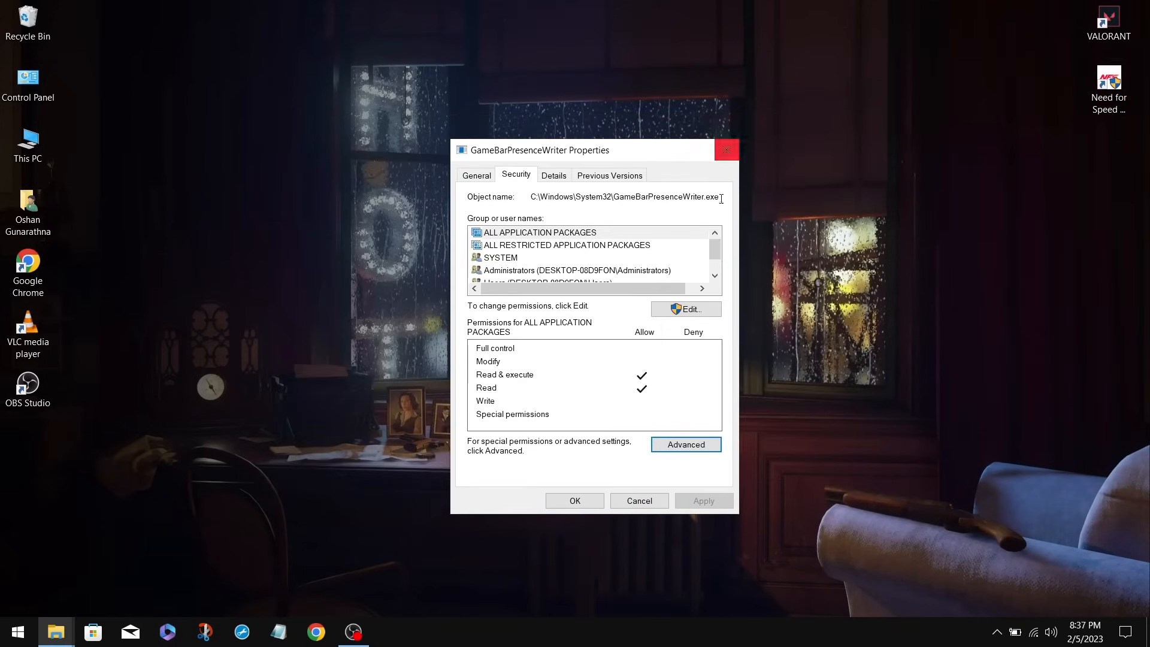
- Rename the file to GameBarPresenceWriterSTUTTER, continuing past File Access Denied as administrator
left_click(638, 501)
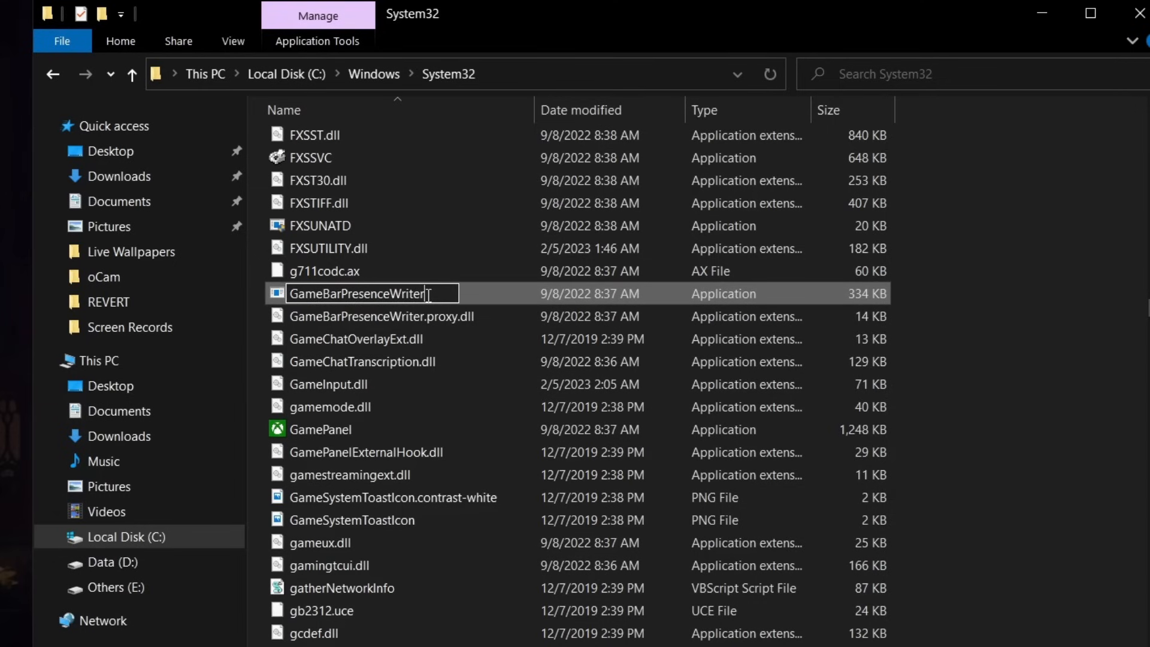
type("s")
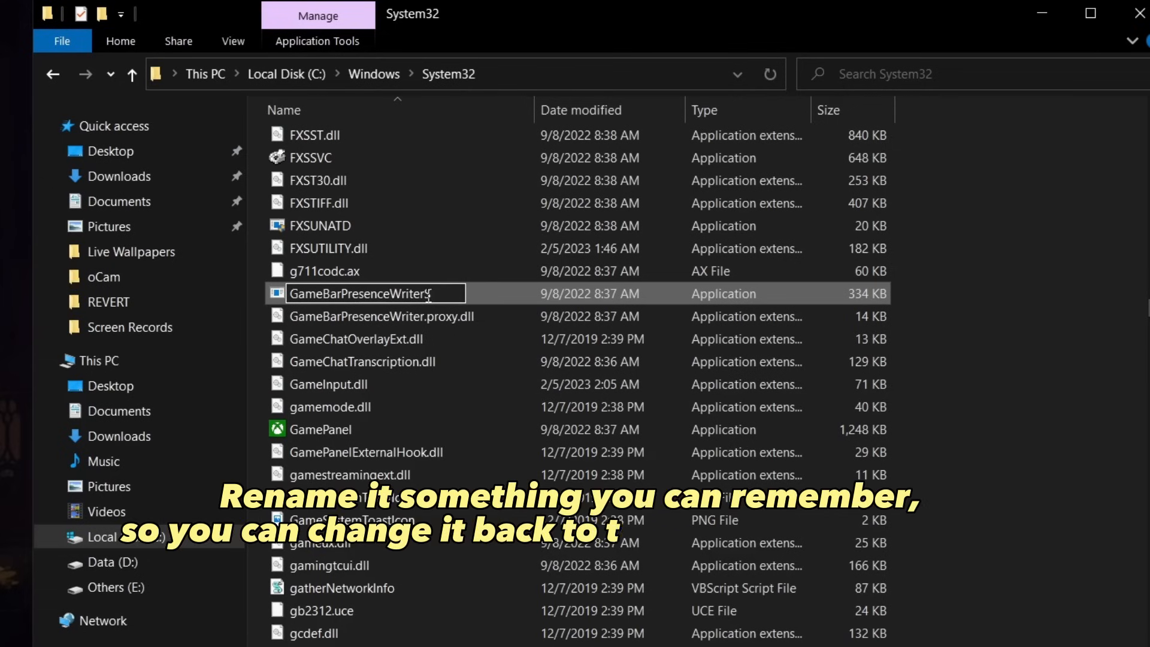
type("TU")
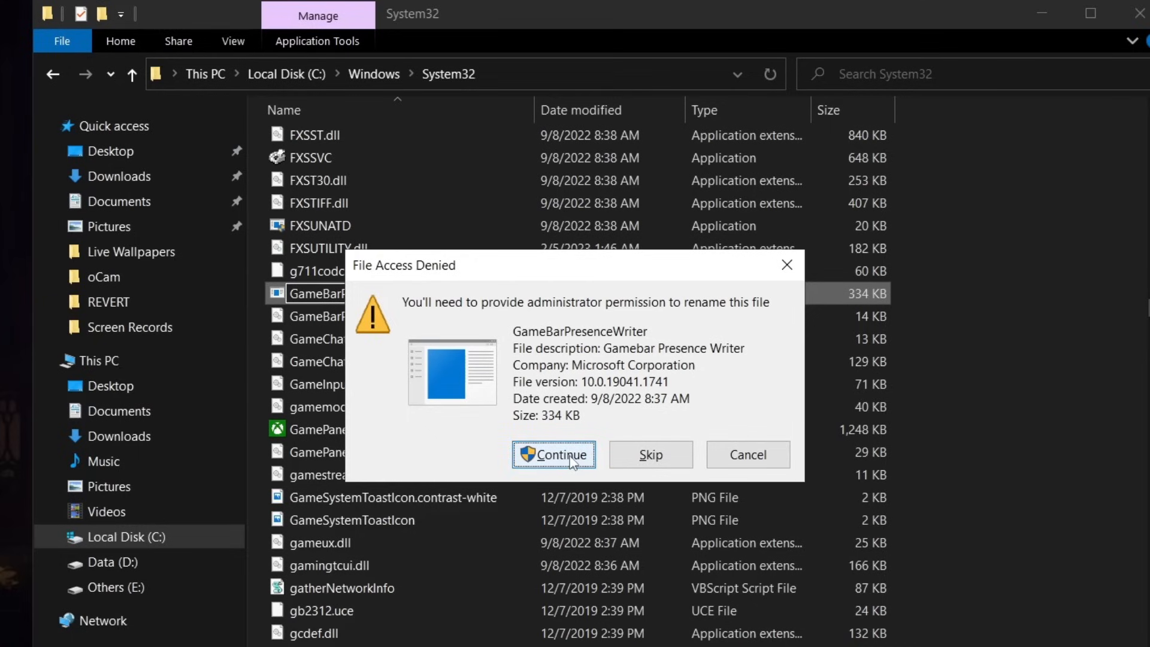
left_click(553, 456)
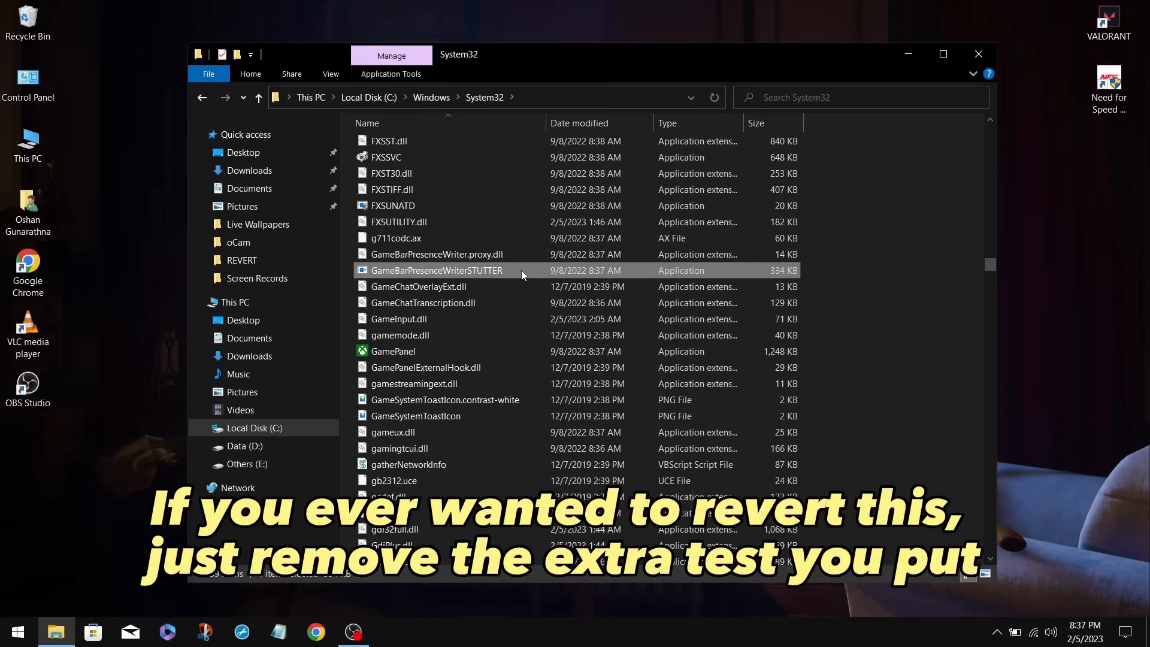